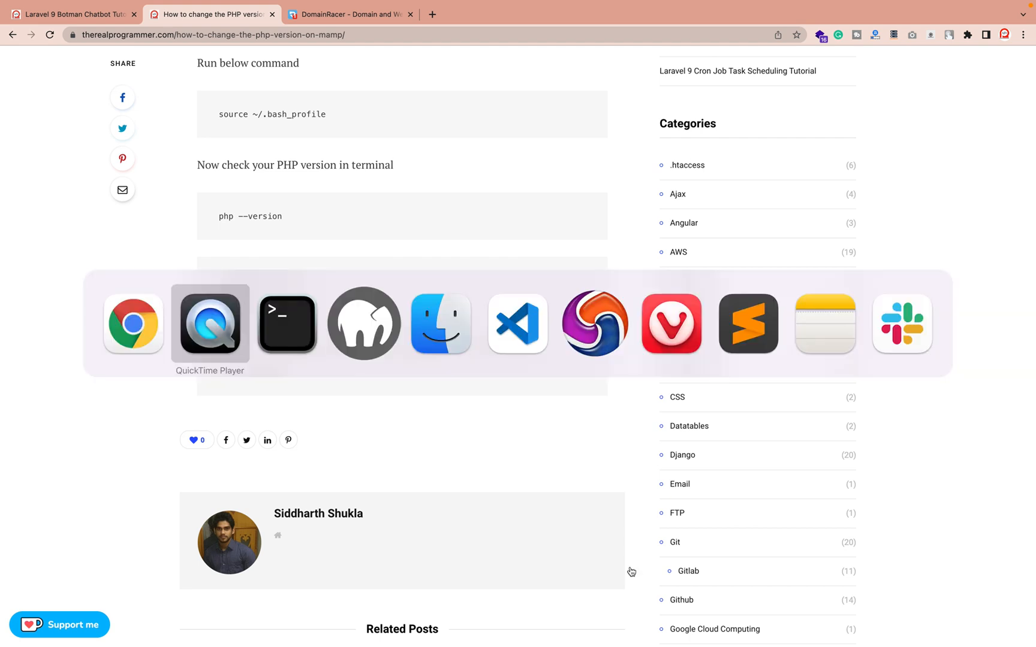
Run php -v (reports PHP 8.0.8) and which php to locate the binary in MAMP
left_click(286, 323)
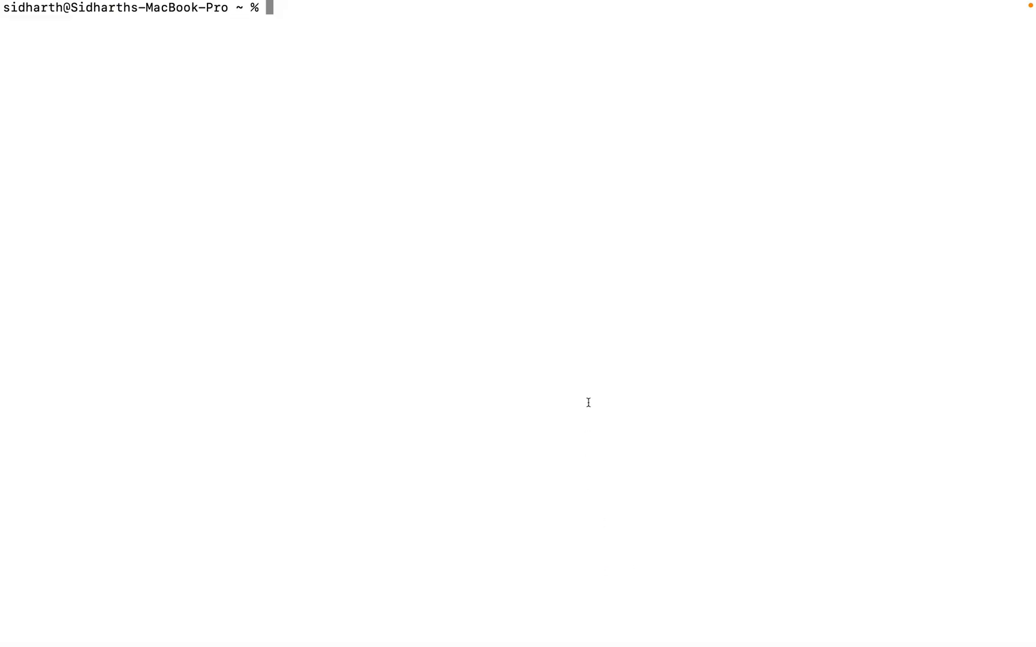
type("php -v")
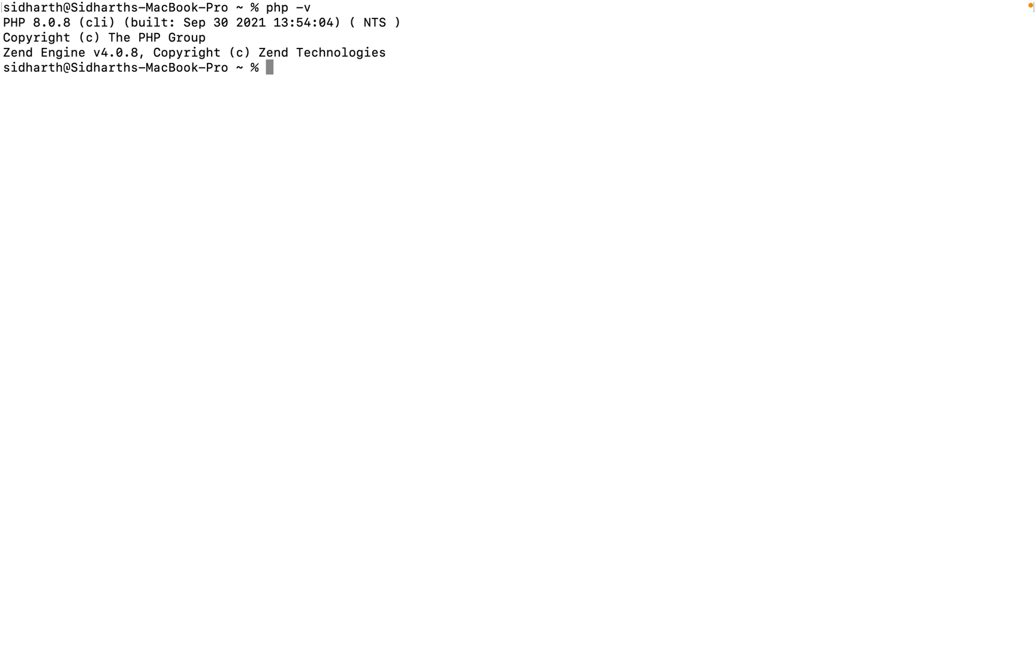
mouse_move(167, 135)
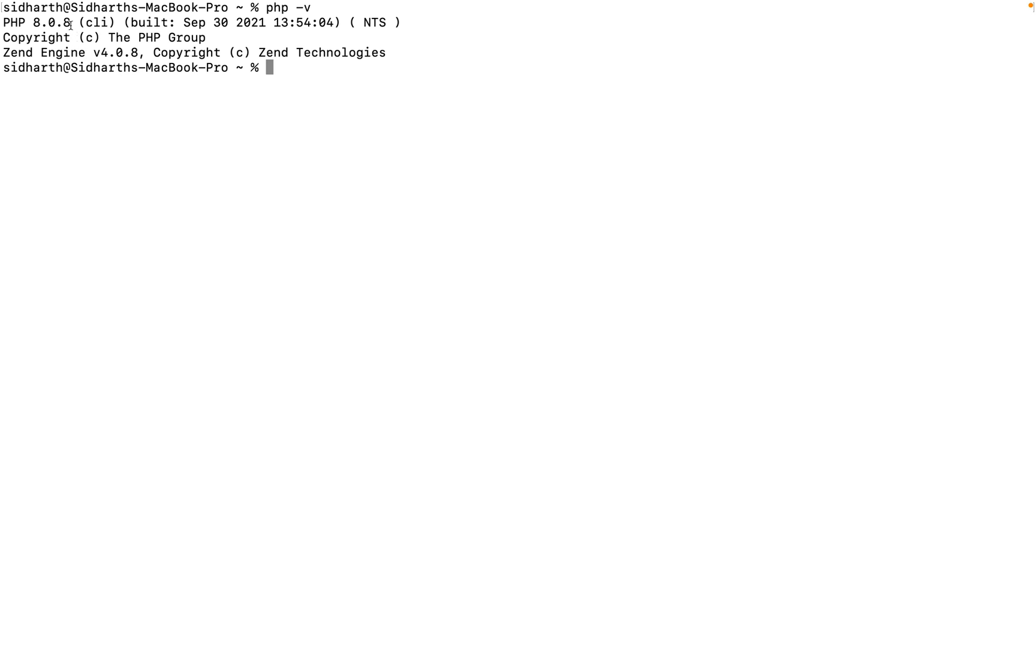
type("which")
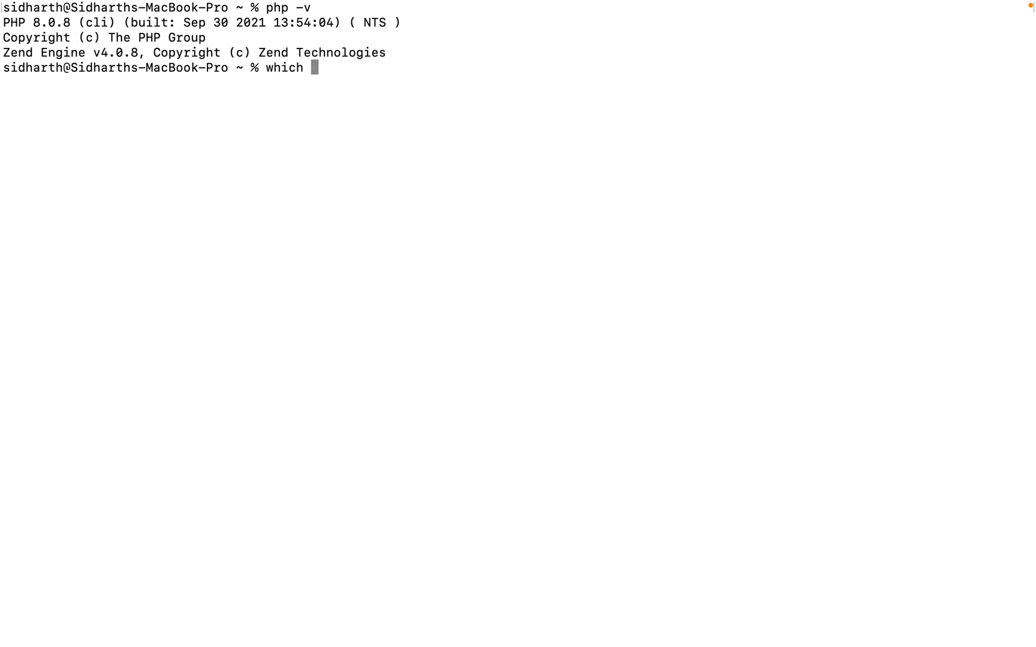
type("php")
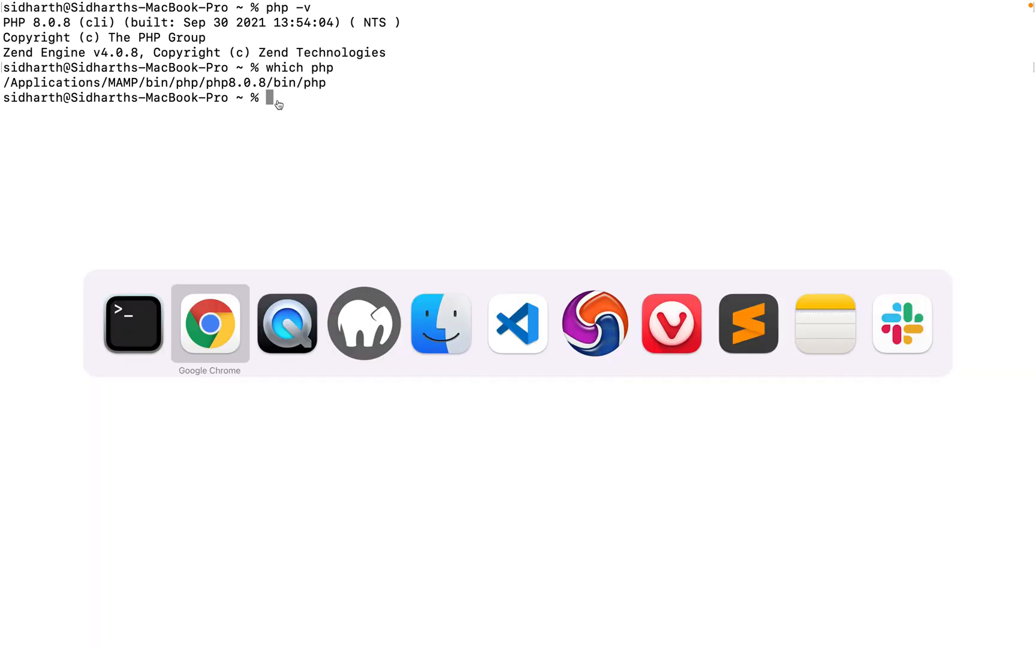
left_click(210, 322)
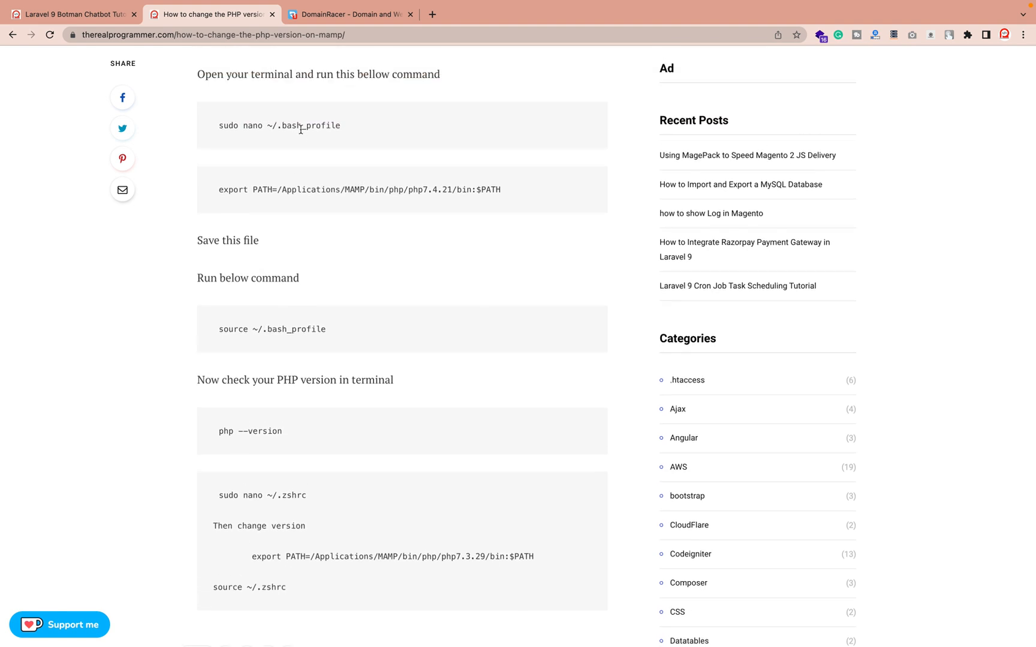
mouse_move(235, 124)
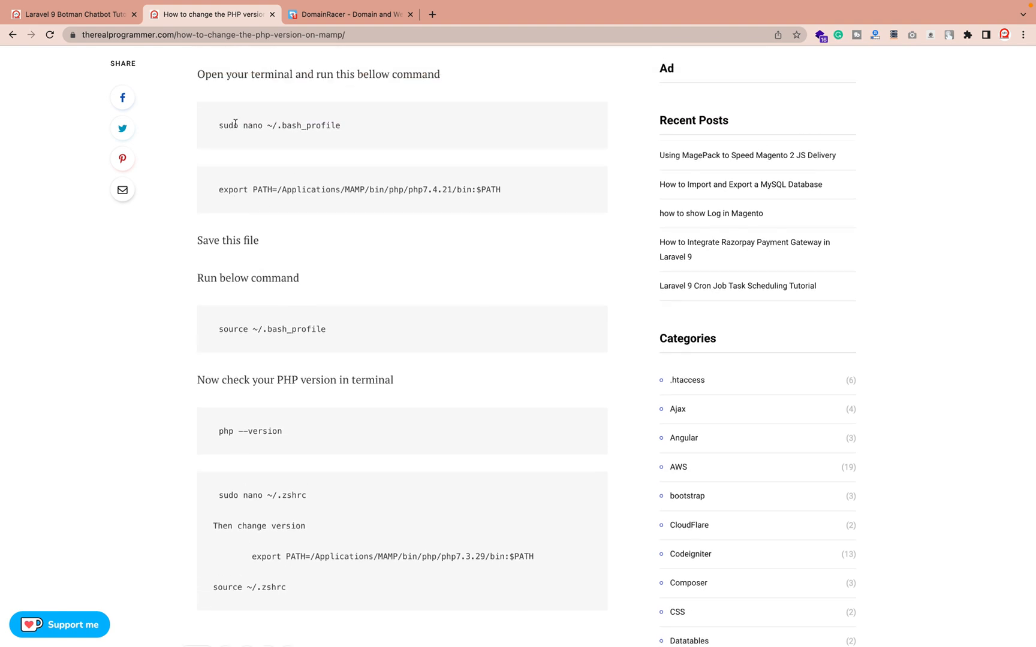
mouse_move(237, 211)
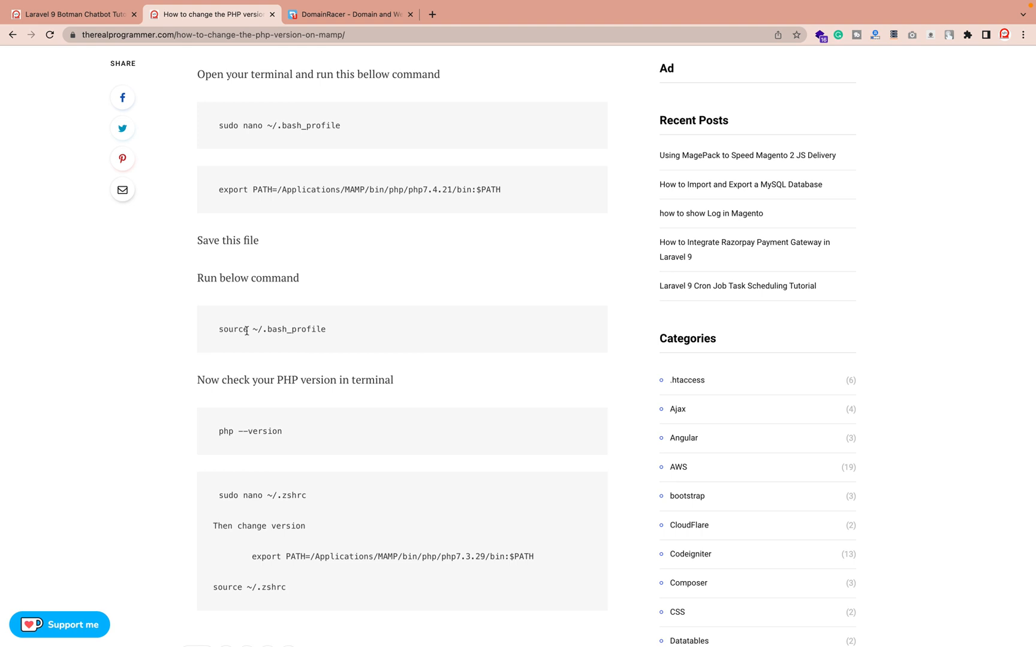
mouse_move(302, 174)
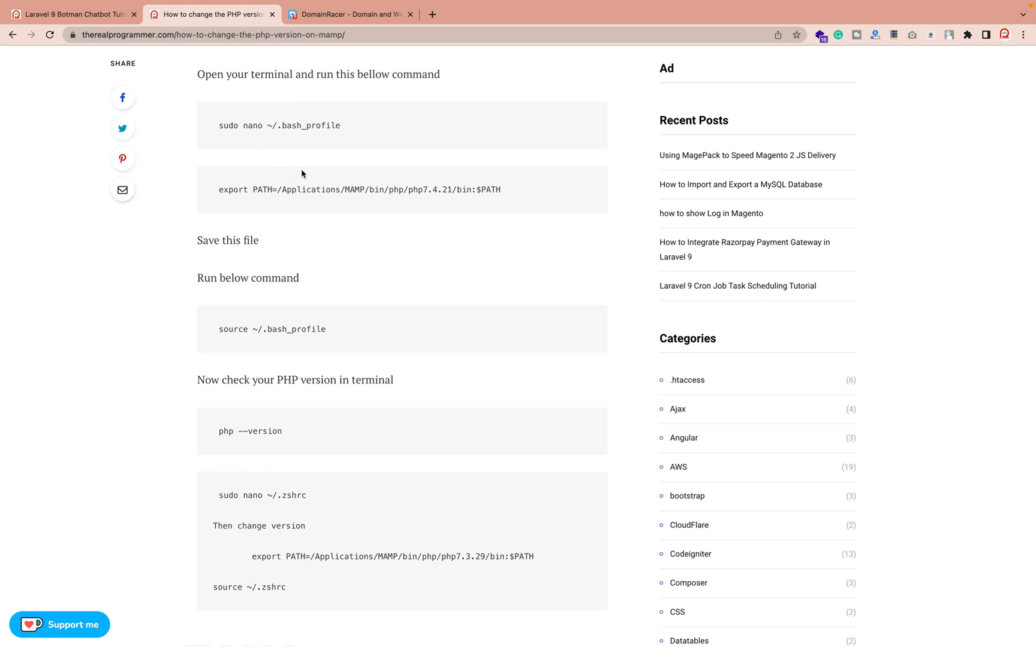
mouse_move(298, 131)
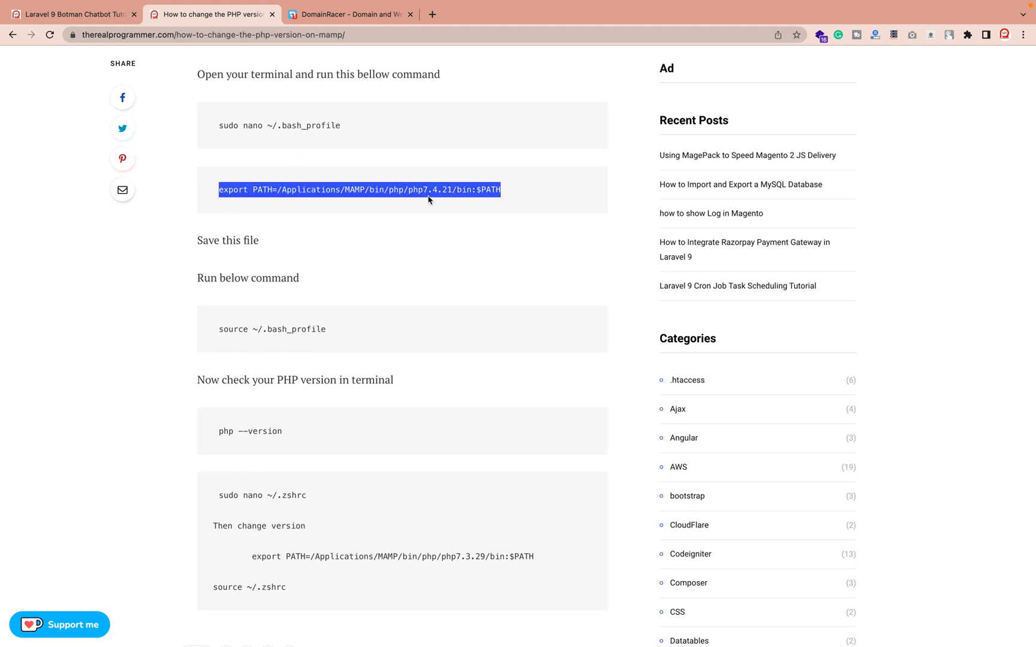
mouse_move(225, 340)
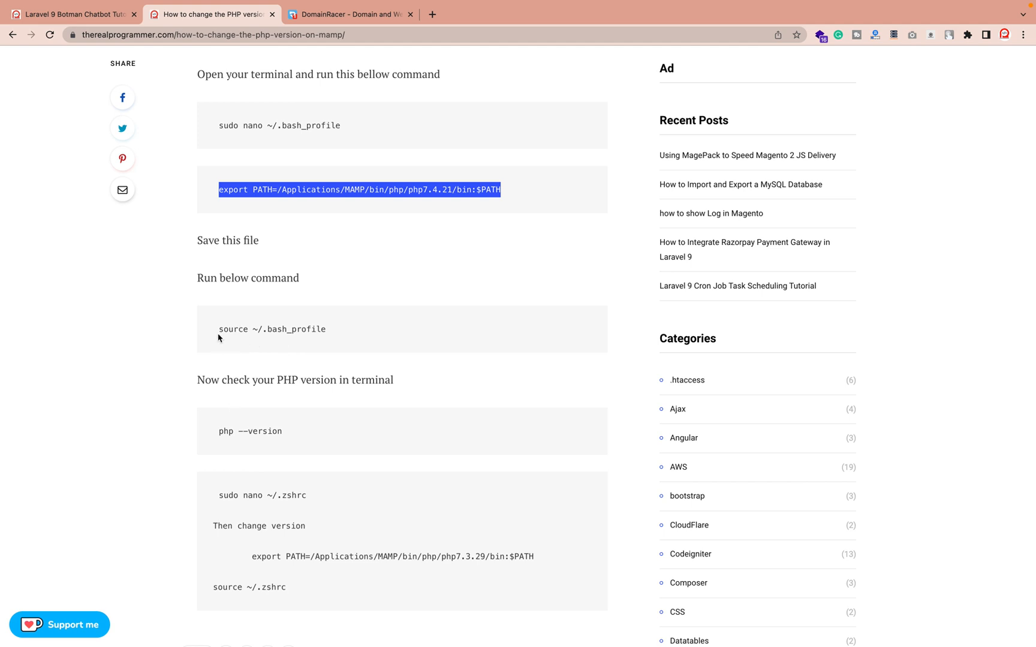
mouse_move(318, 157)
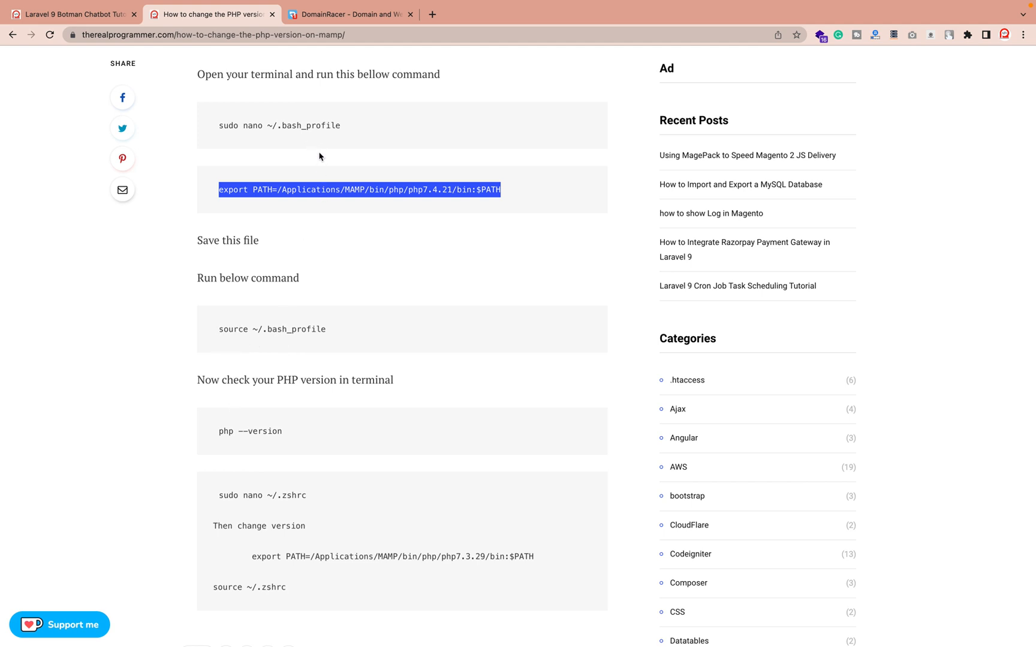
mouse_move(305, 191)
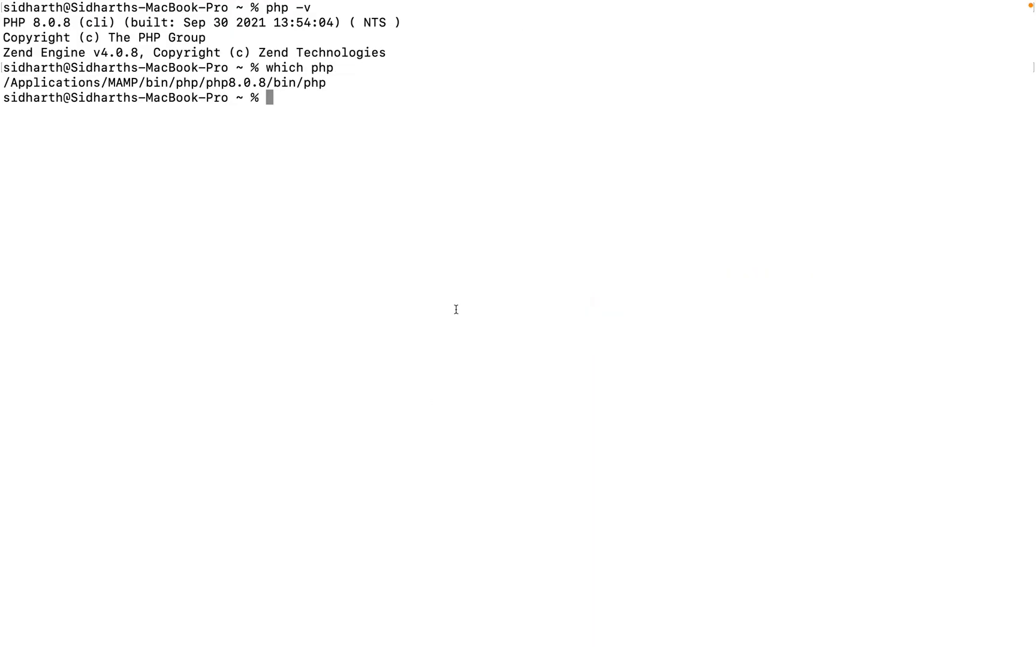
Run sudo nano ~/.zshrc and enter the password to edit the zsh profile
type("sudo")
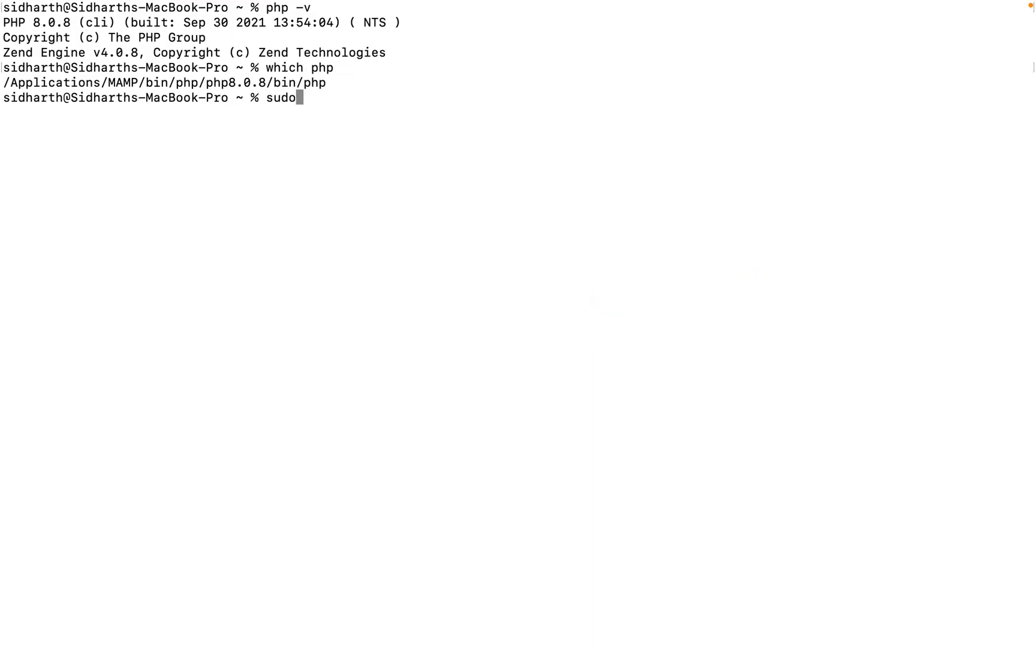
type("nano")
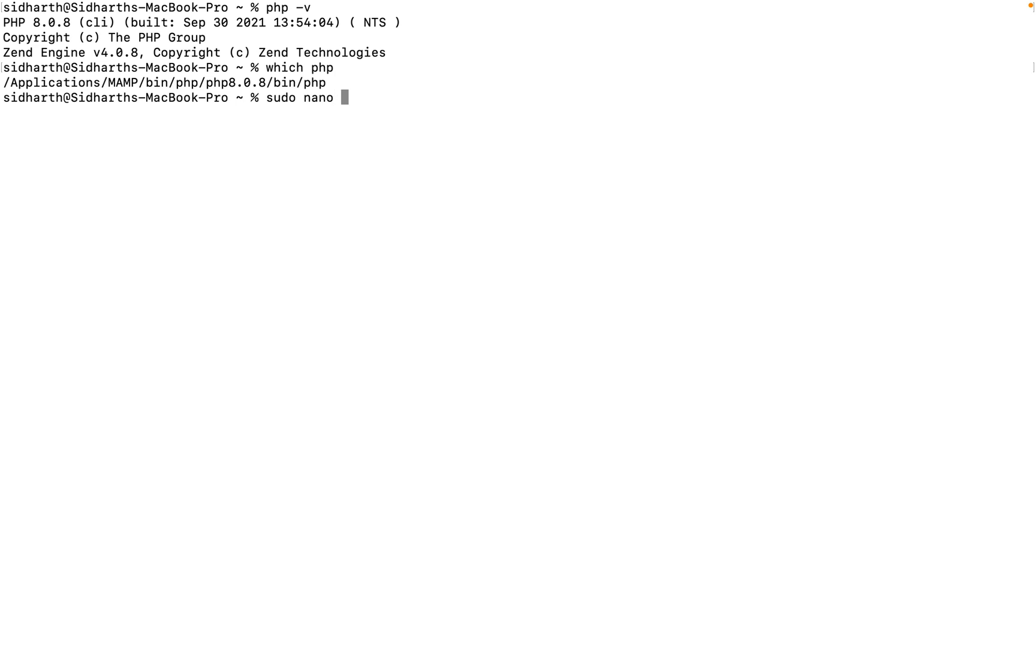
type("~")
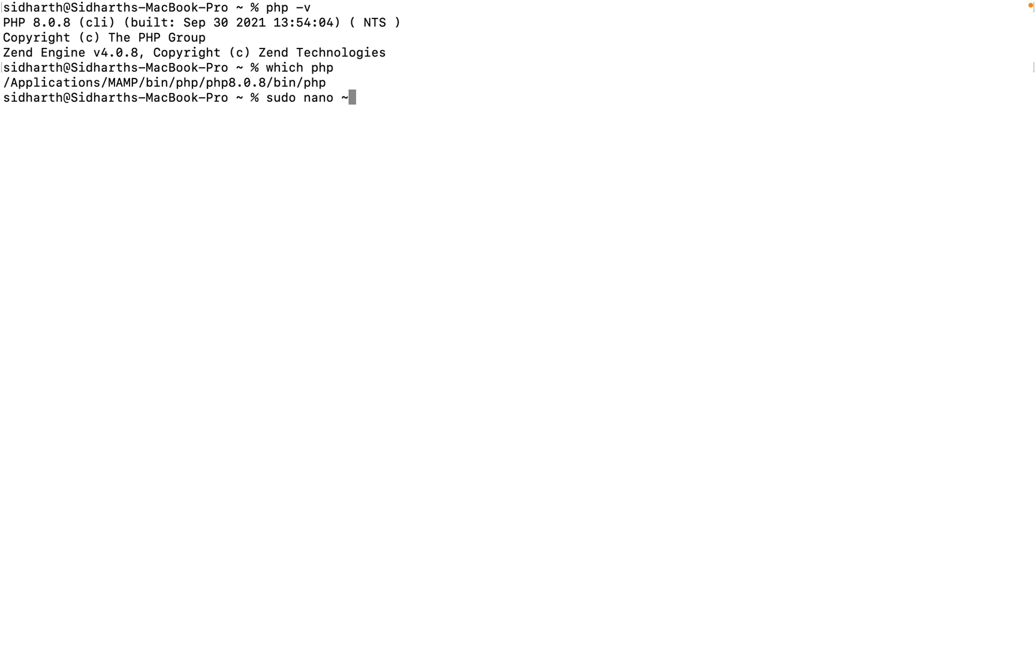
type("/.")
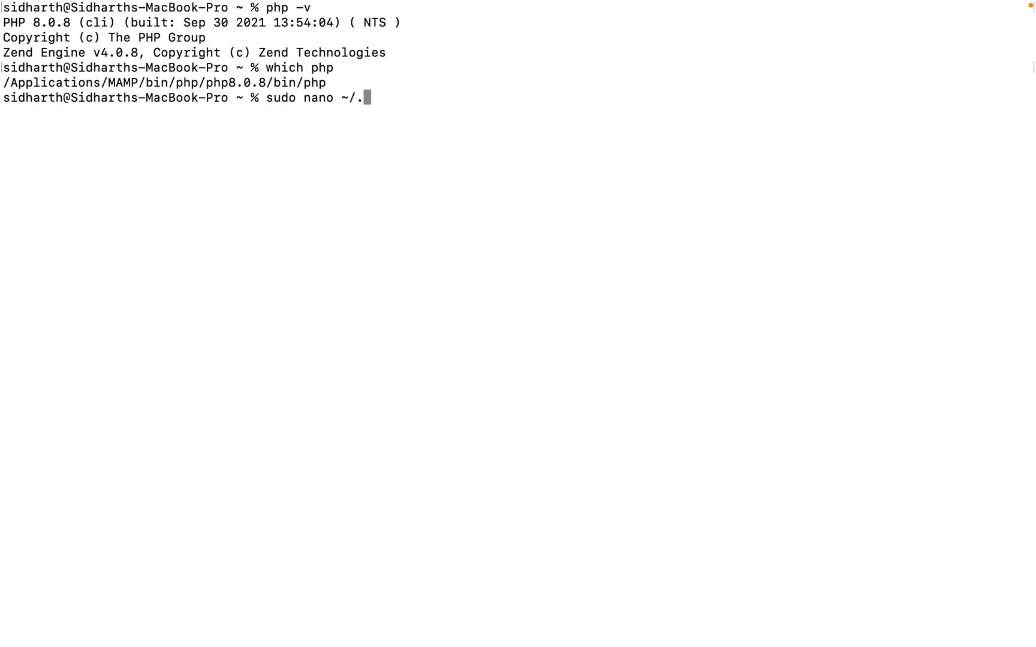
type("zsh")
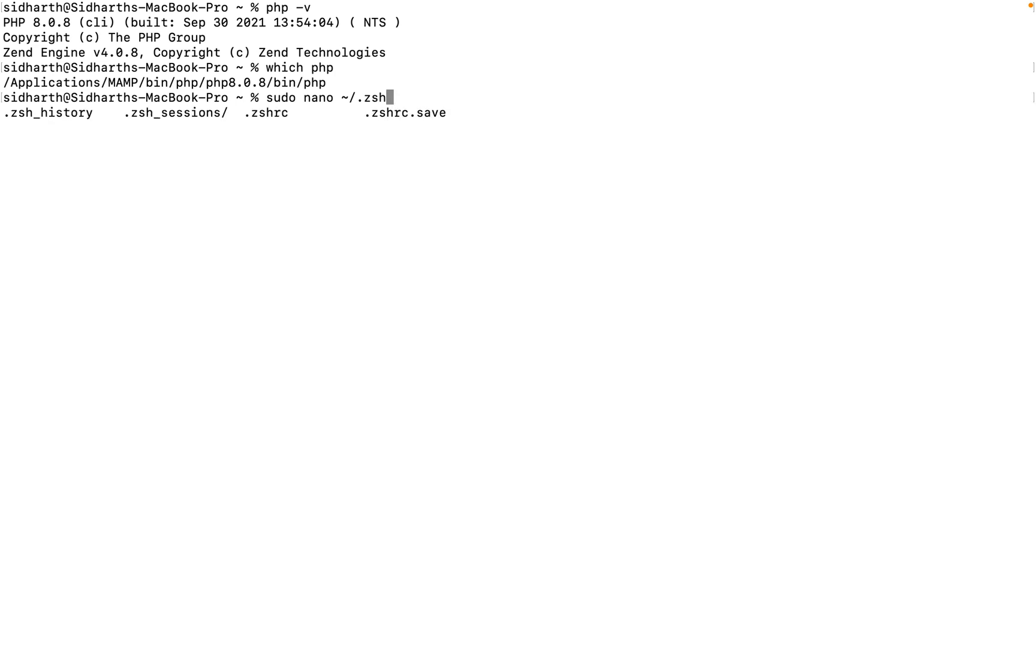
type("rc")
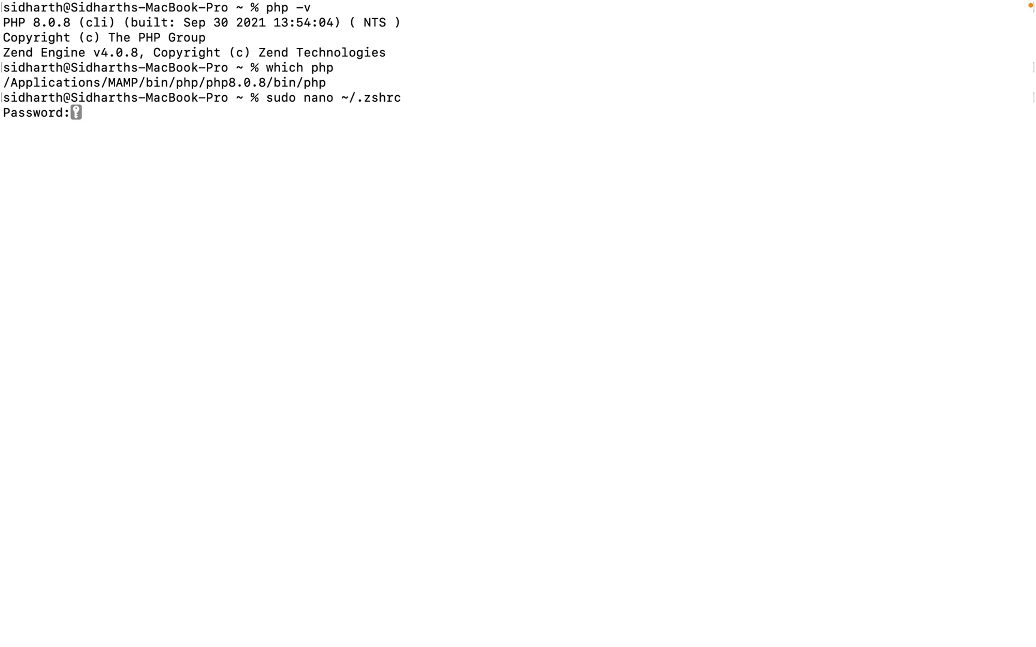
type("password")
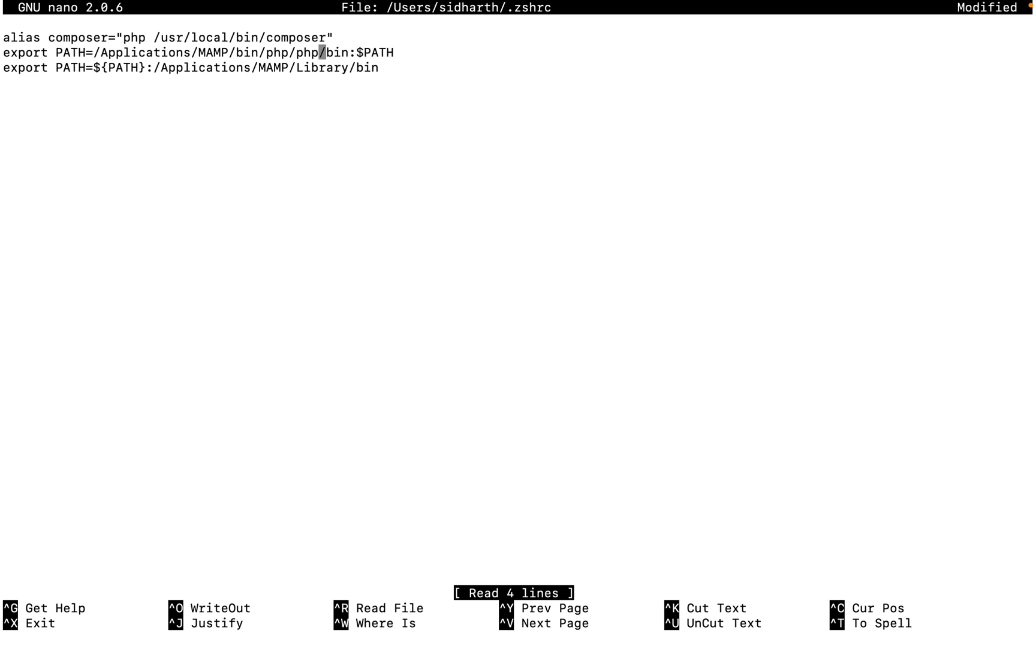
Change the PATH line's PHP version to 7.3.29 and save the file from nano
type("7.")
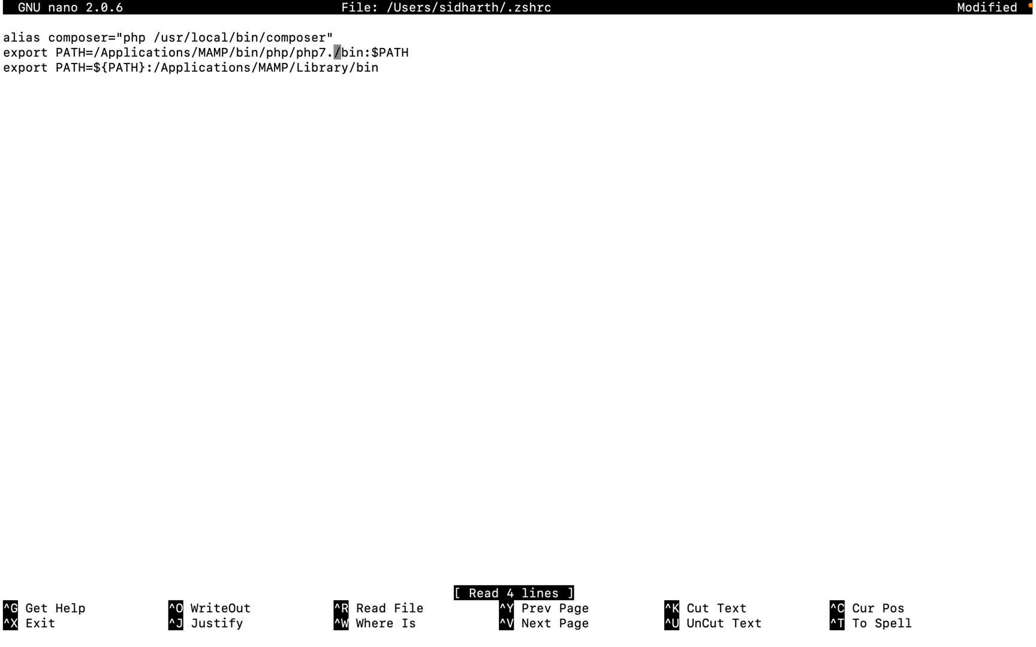
type("3.29")
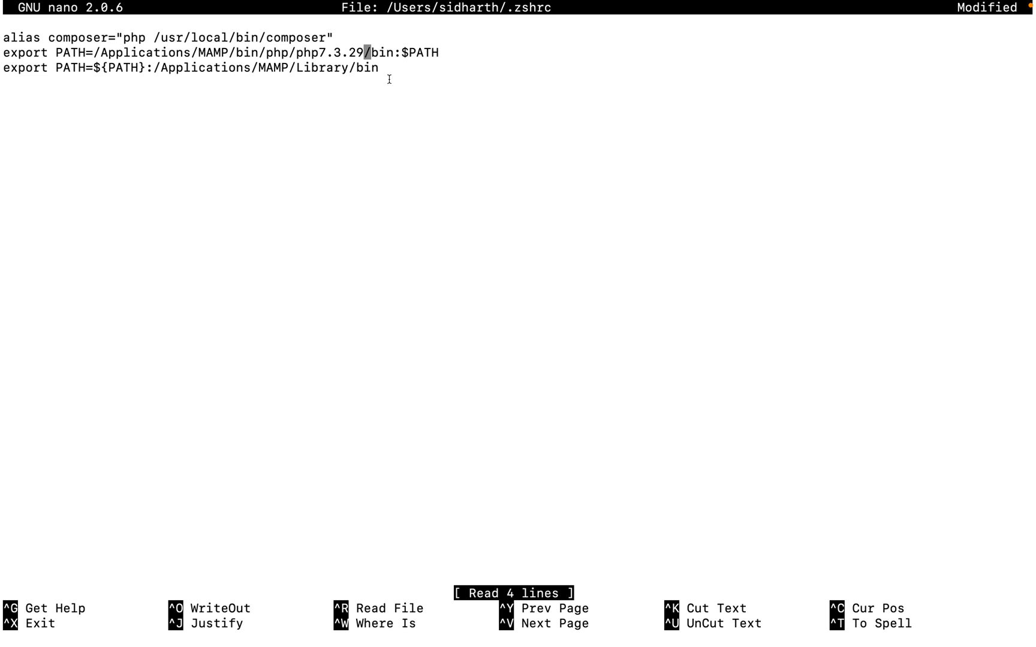
key("ctrl+x")
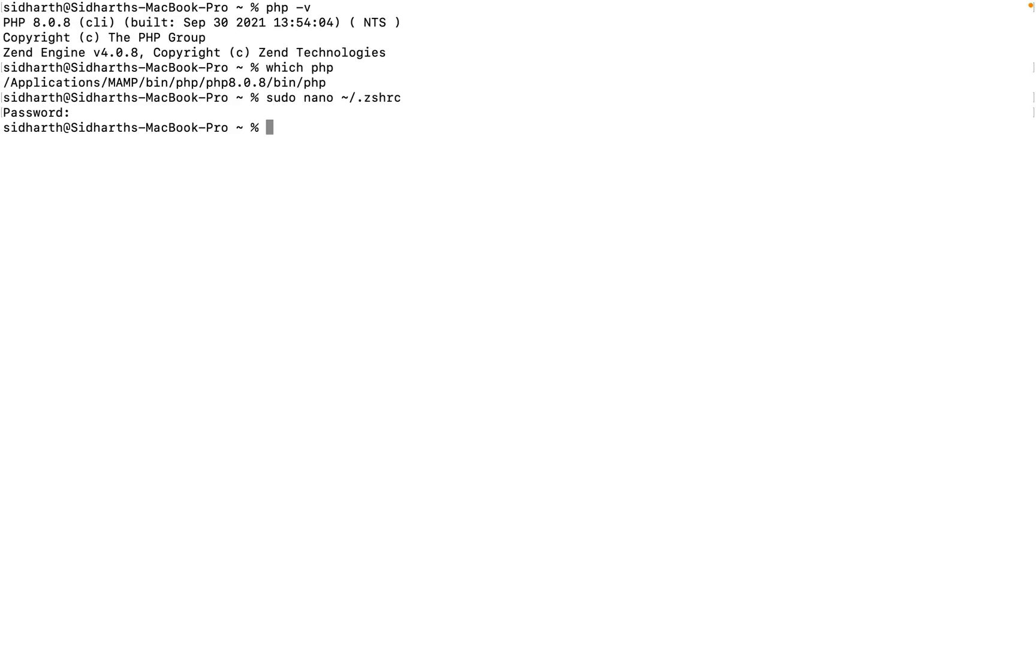
mouse_move(340, 98)
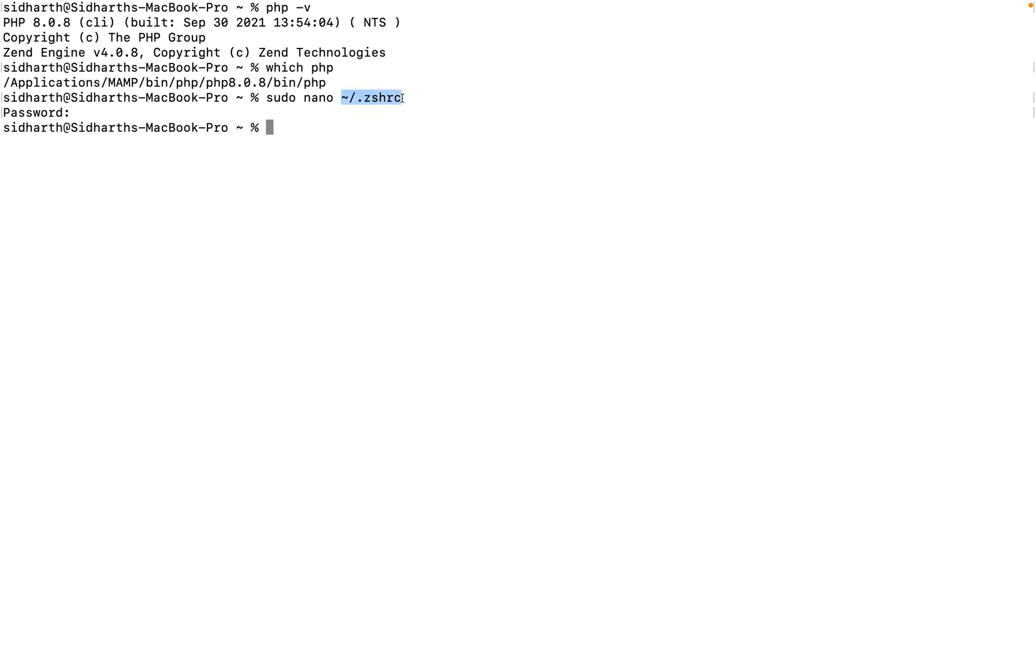
Source ~/.zshrc and run php -v, which now reports PHP 7.3.29
type("source ~/.zshrc")
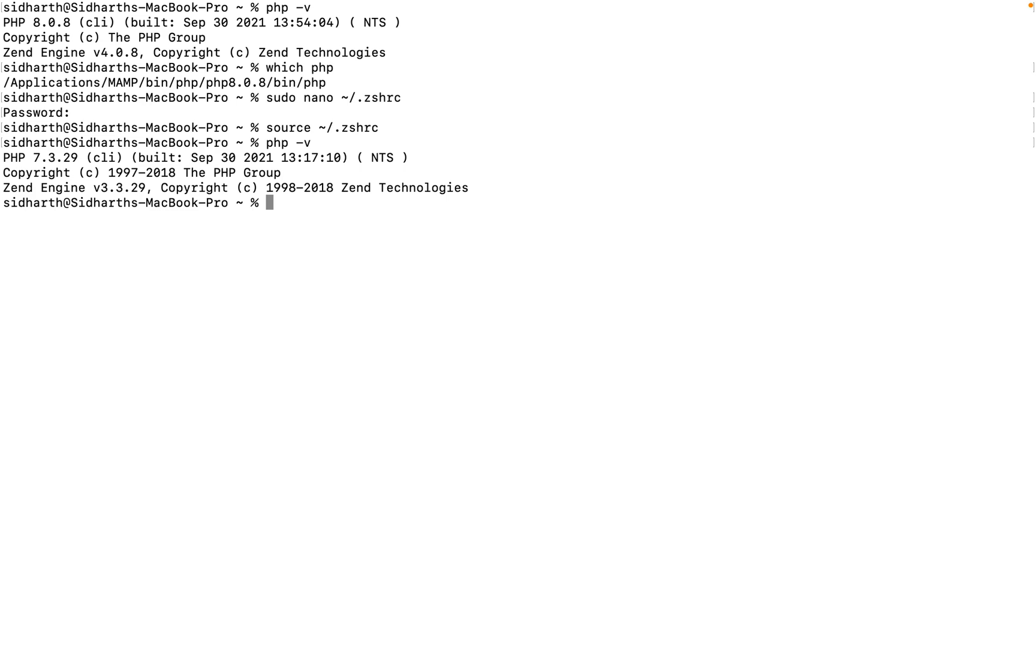
type("php -v")
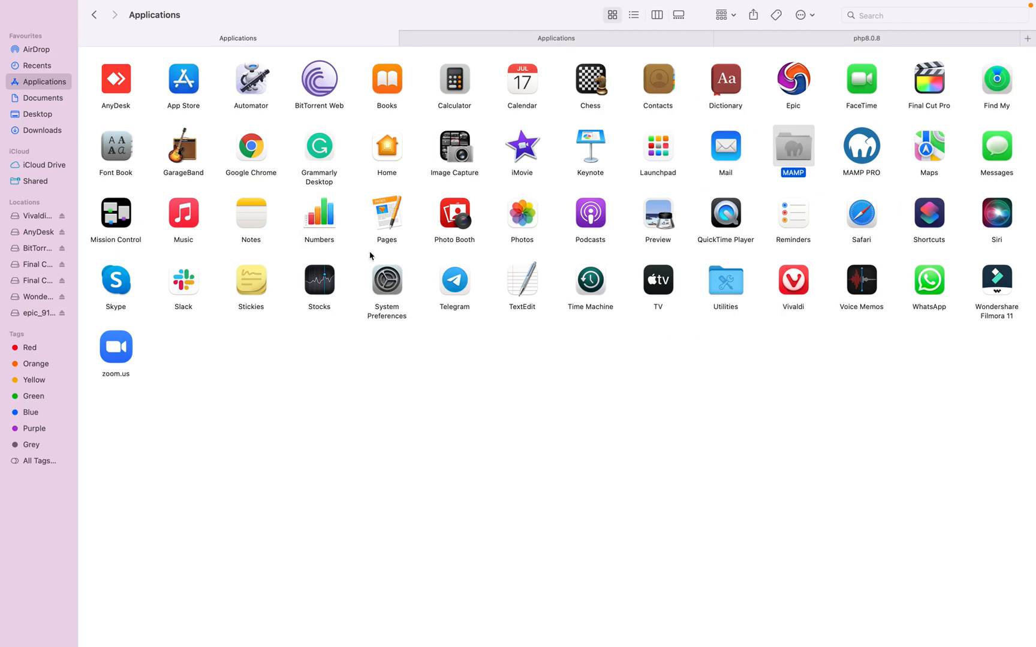
Navigate into MAMP's bin/php folder to list php7.3.29 and php8.0.8
right_click(793, 148)
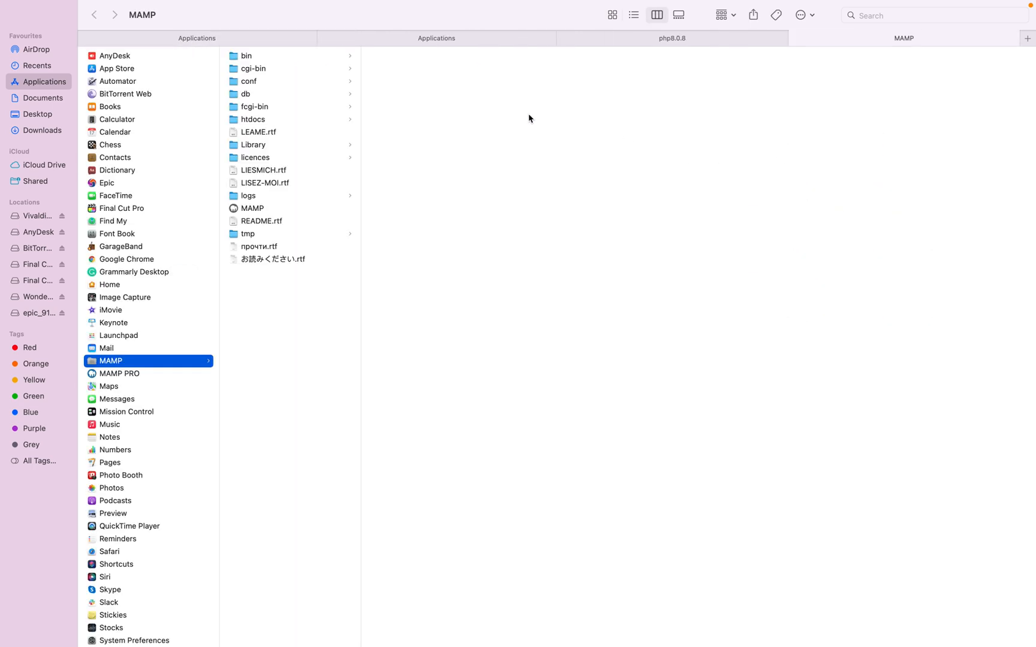
mouse_move(258, 130)
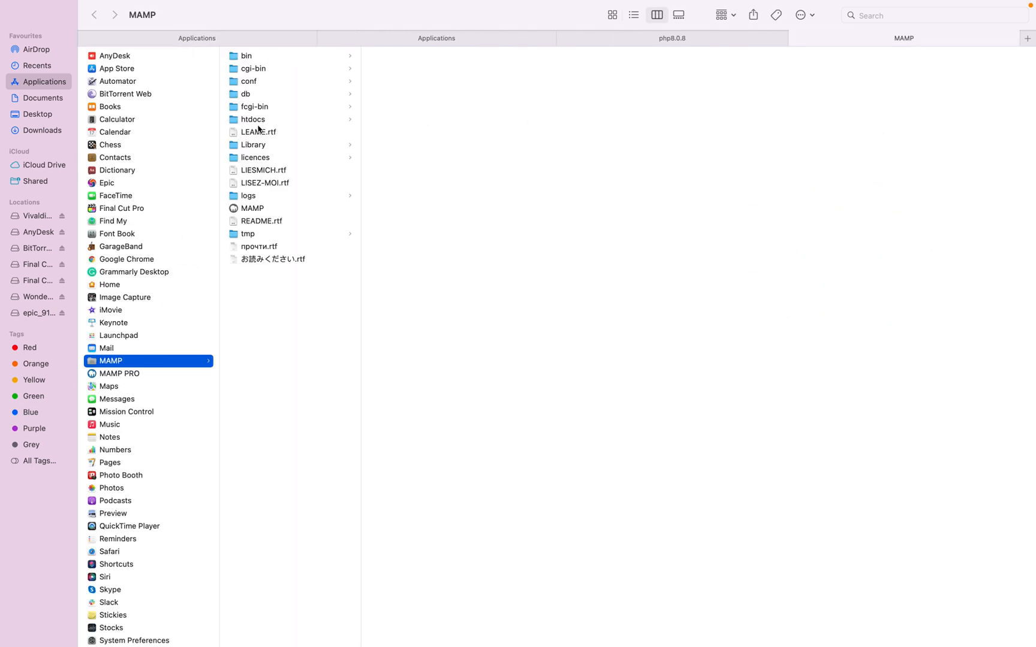
left_click(249, 56)
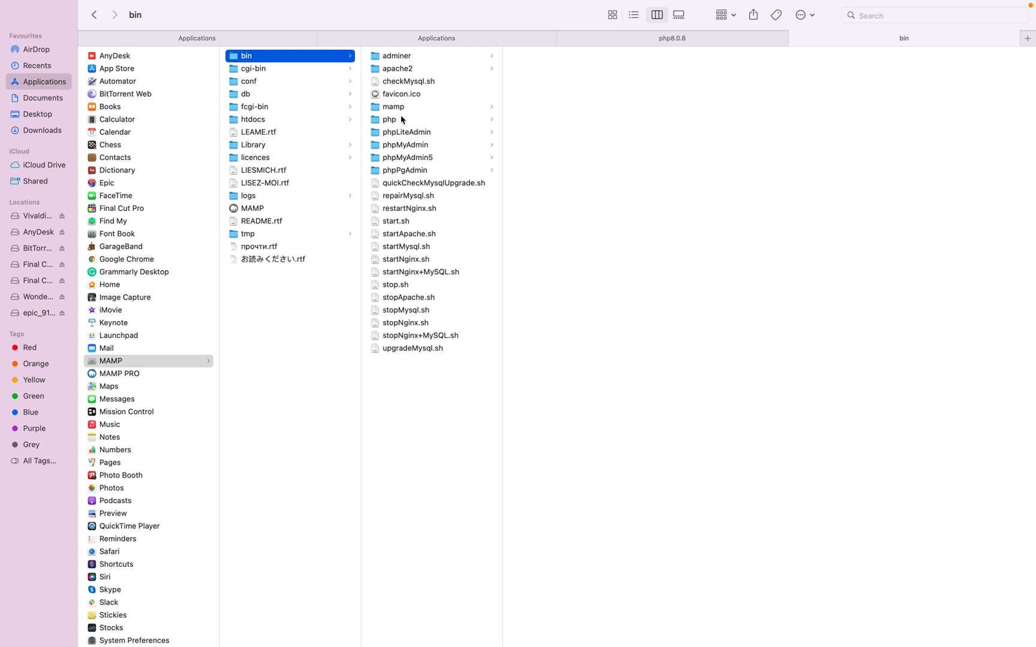
left_click(389, 120)
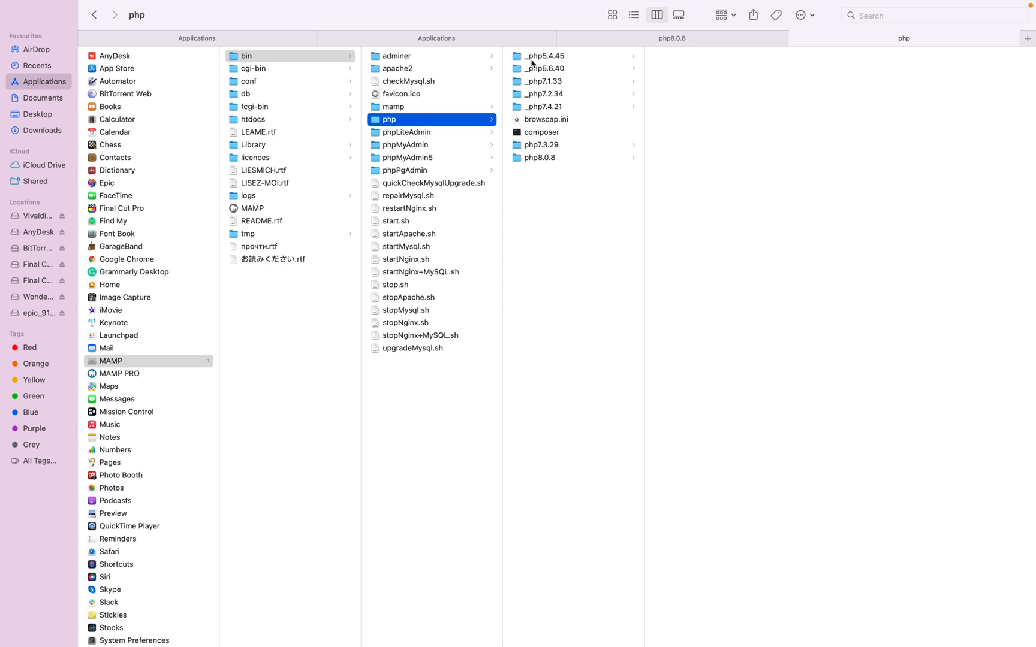
mouse_move(527, 101)
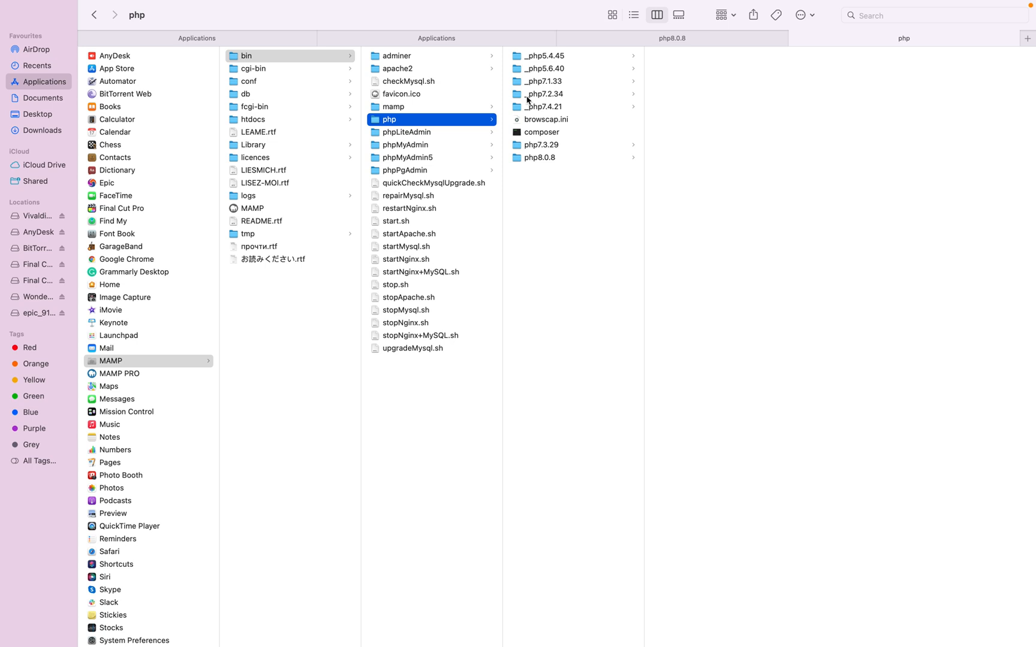
mouse_move(534, 101)
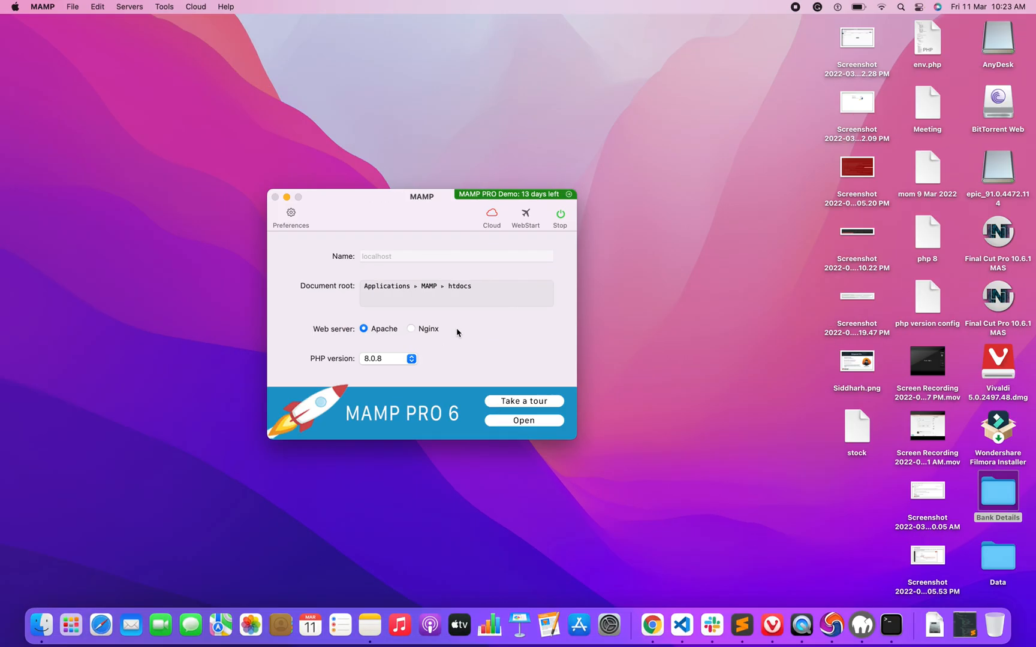
left_click(387, 359)
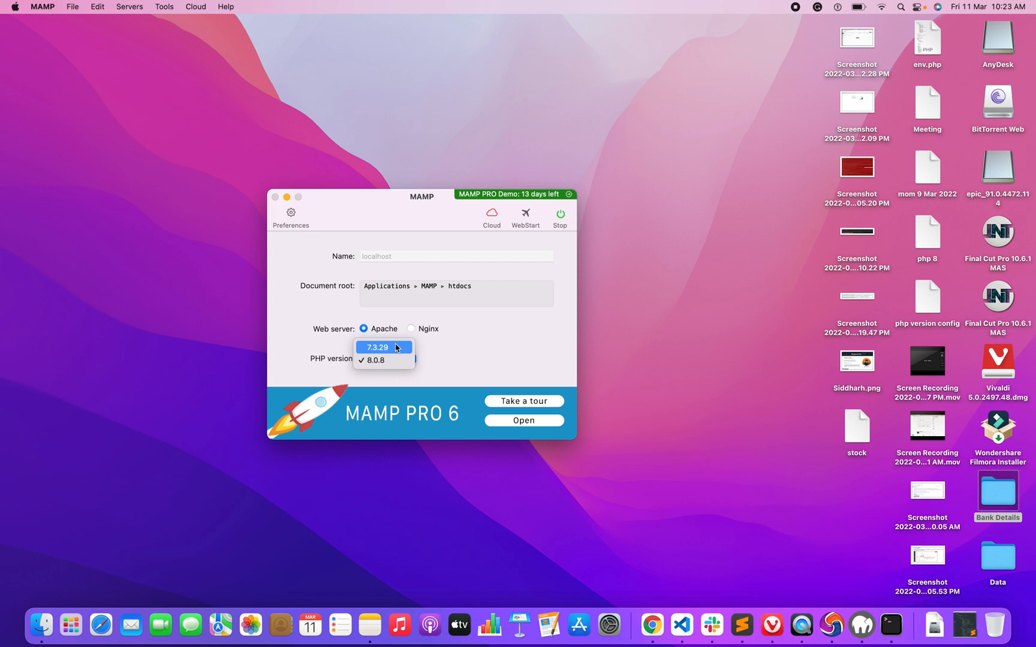
mouse_move(384, 360)
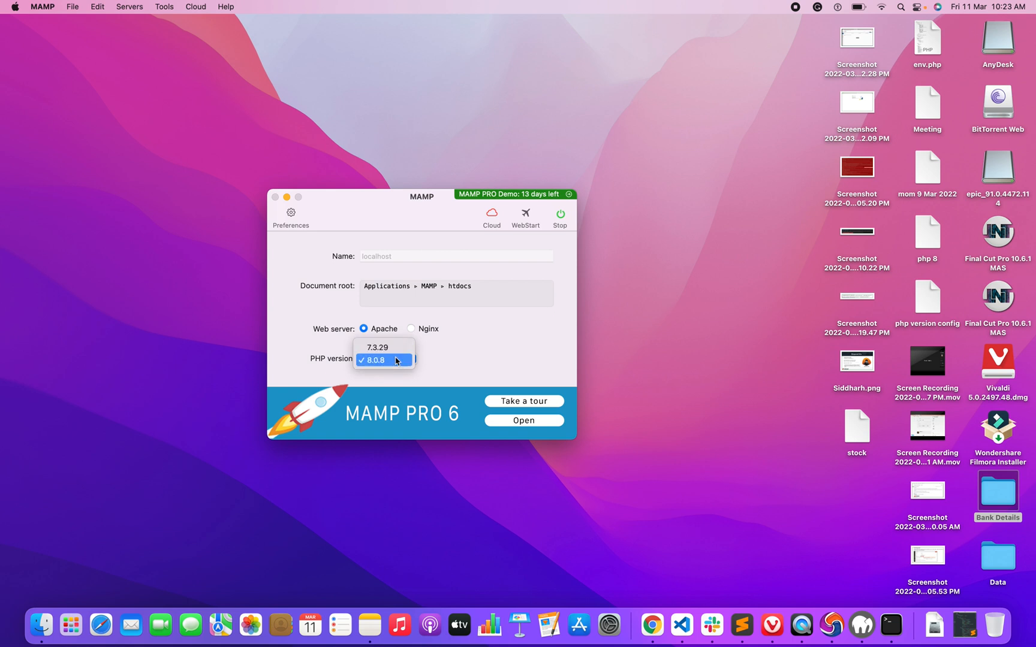
left_click(384, 359)
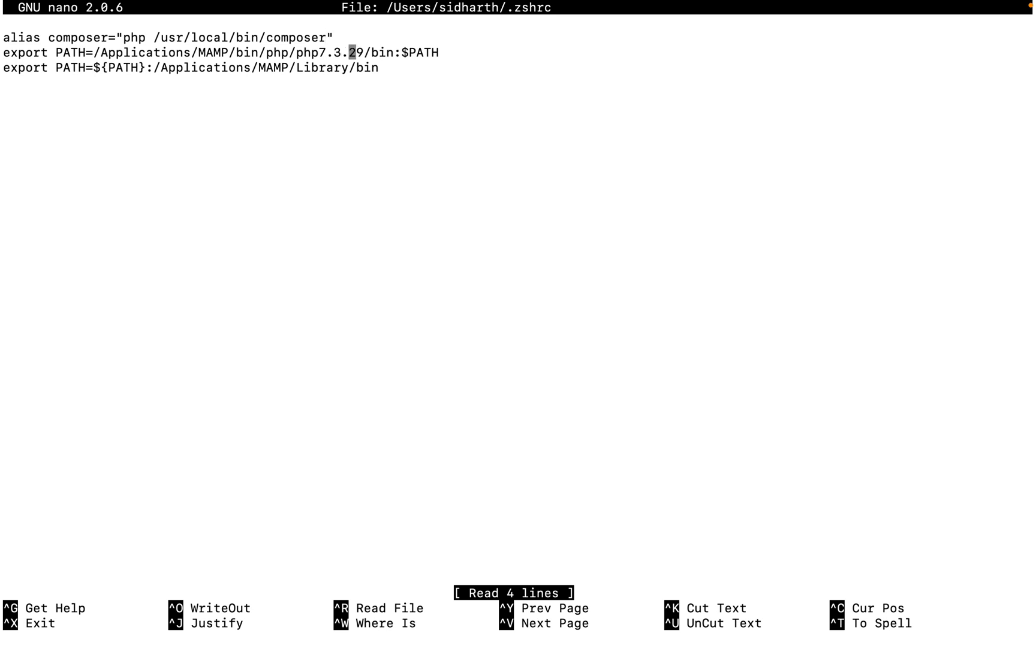
Replace 7.3.29 with 8.0.8 in the PATH line and save the file from nano
key("Backspace")
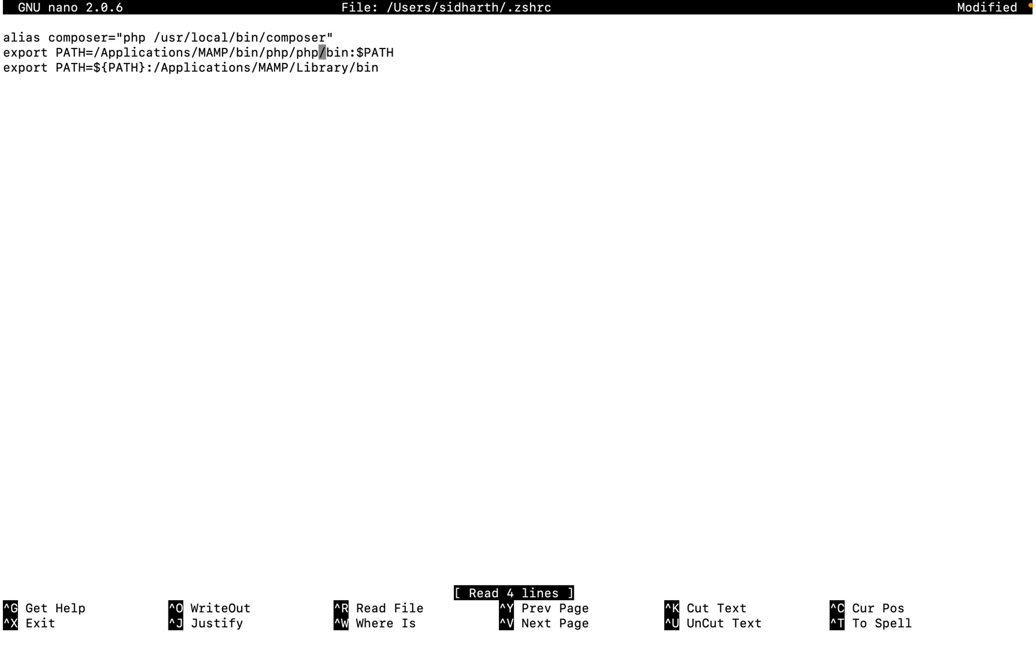
type("8.")
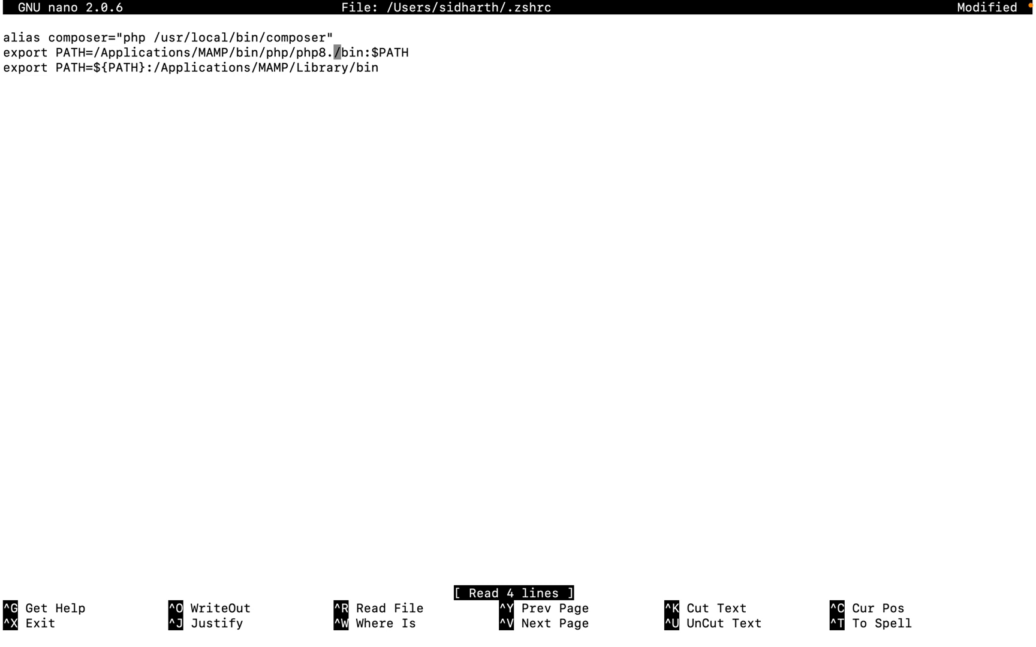
type("0.8")
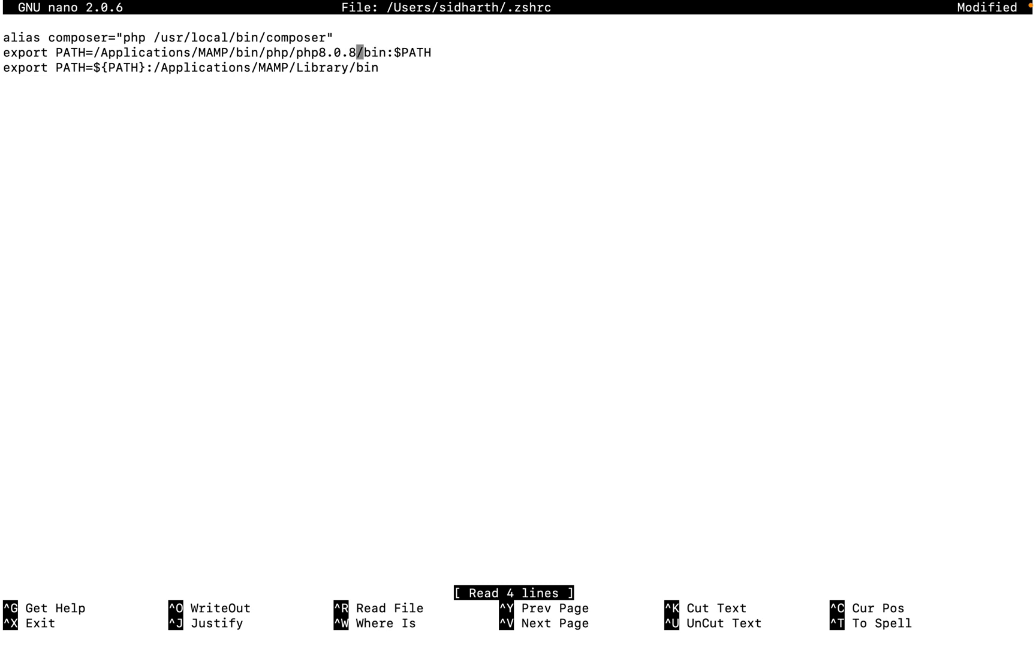
key("ctrl+x")
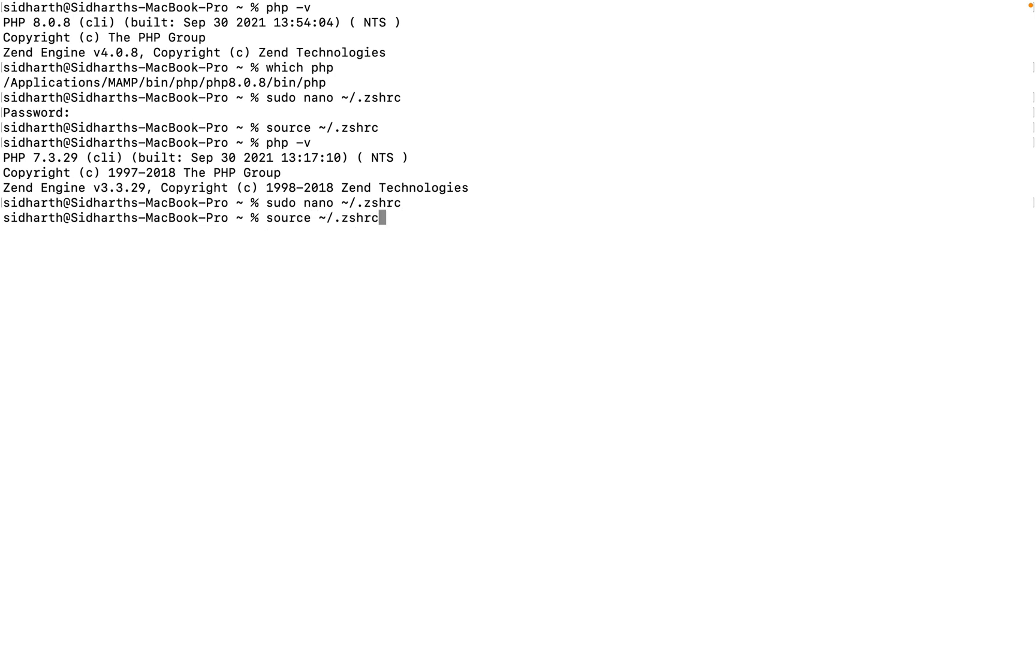
Reload the profile, confirm php -v reports PHP 8.0.8, then switch to the browser
type("sudo nano ~/.zshrc")
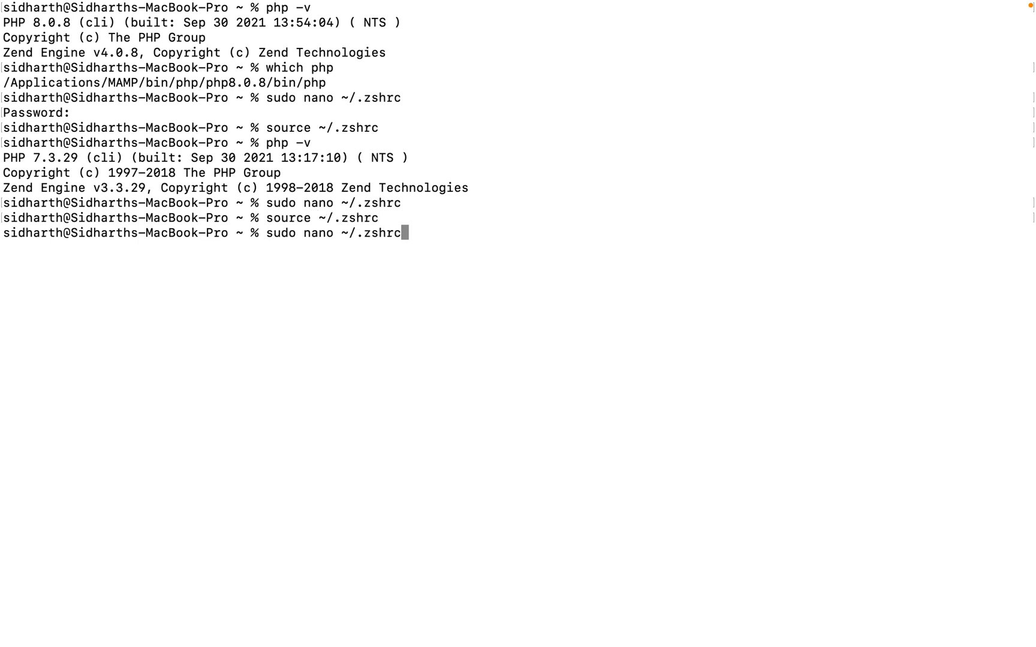
type("php -v")
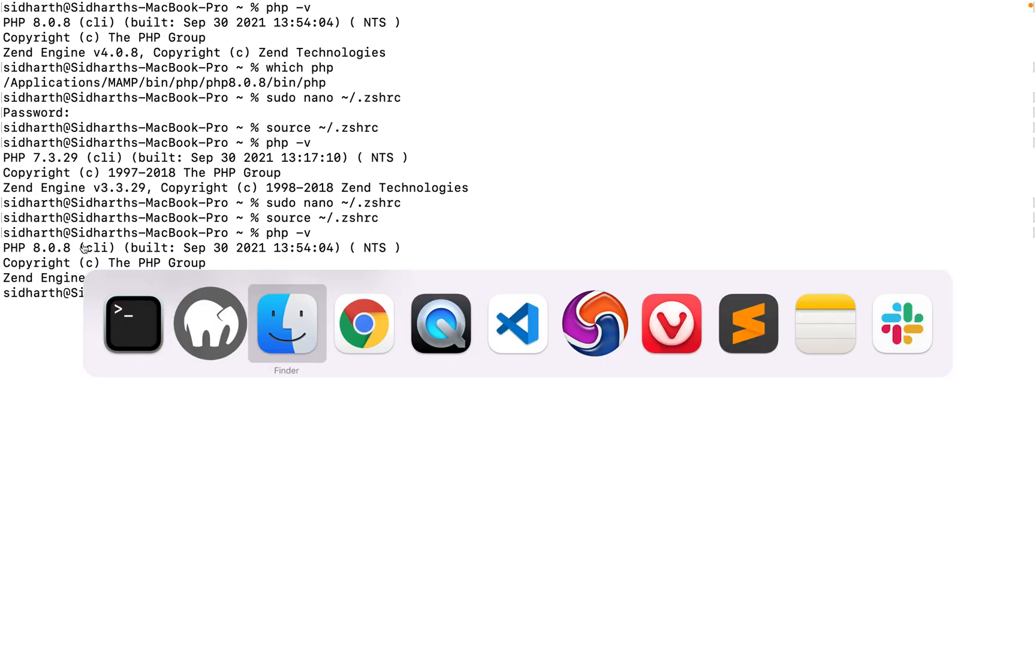
left_click(363, 324)
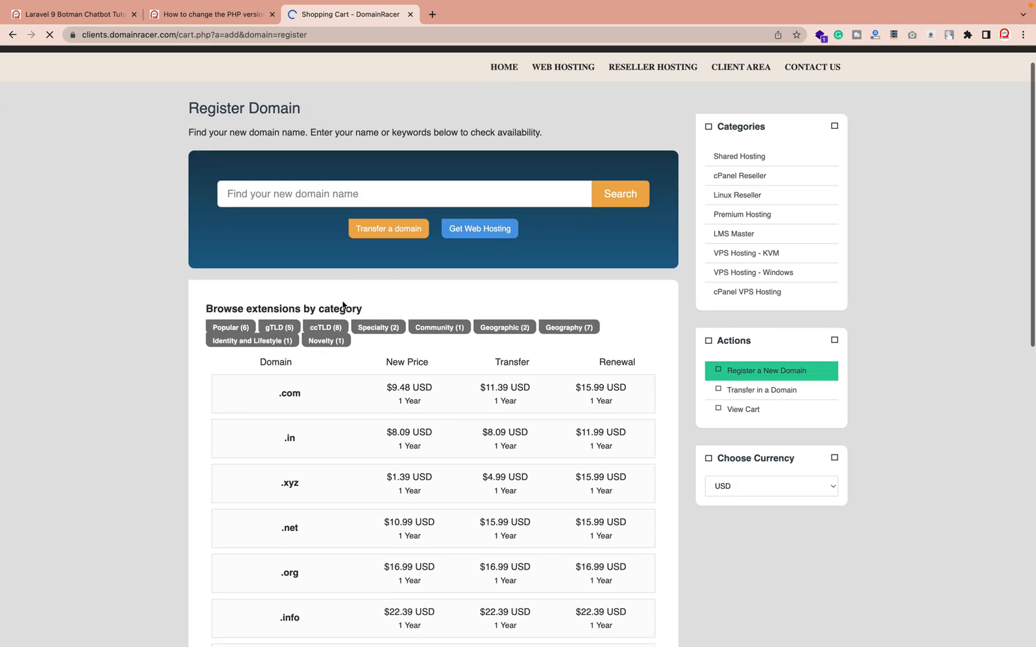
Select INR in the Choose Currency dropdown so extension prices show in rupees
scroll("down", 3)
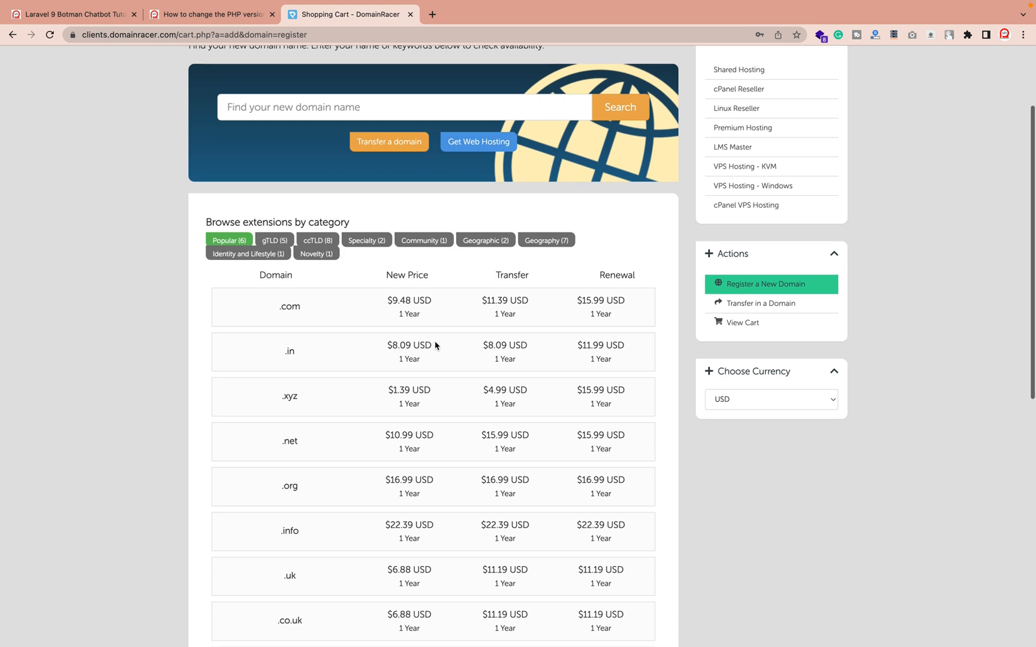
left_click(770, 399)
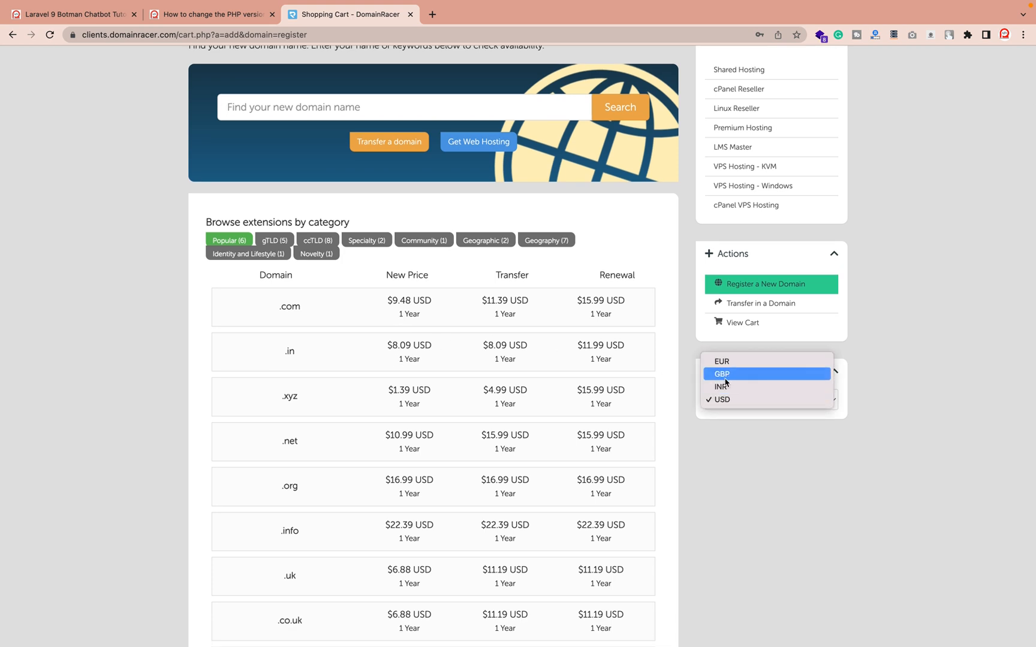
left_click(722, 386)
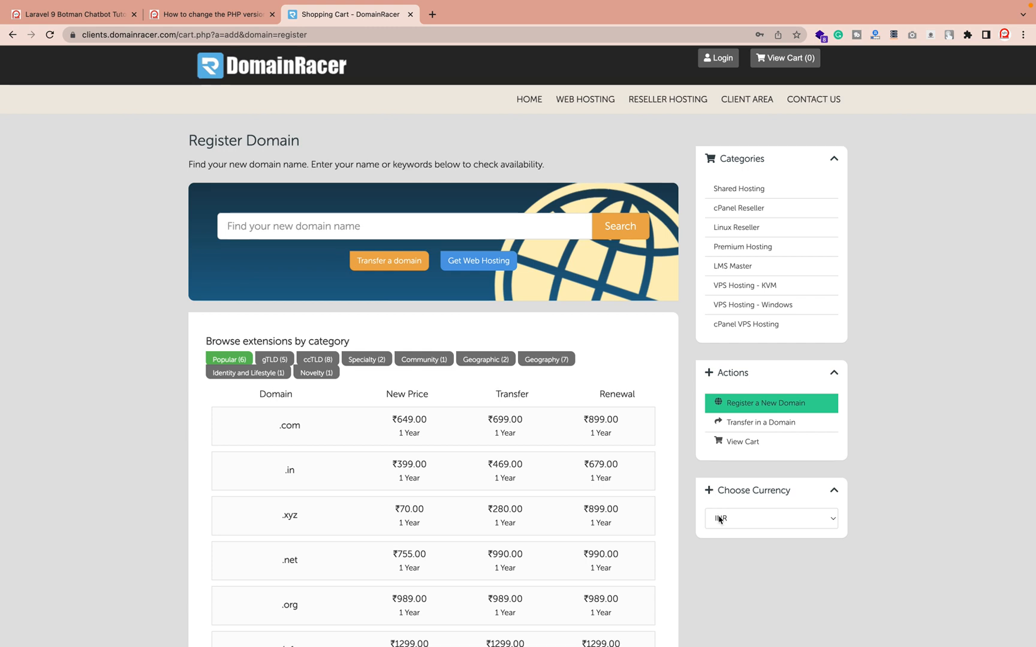
left_click(770, 519)
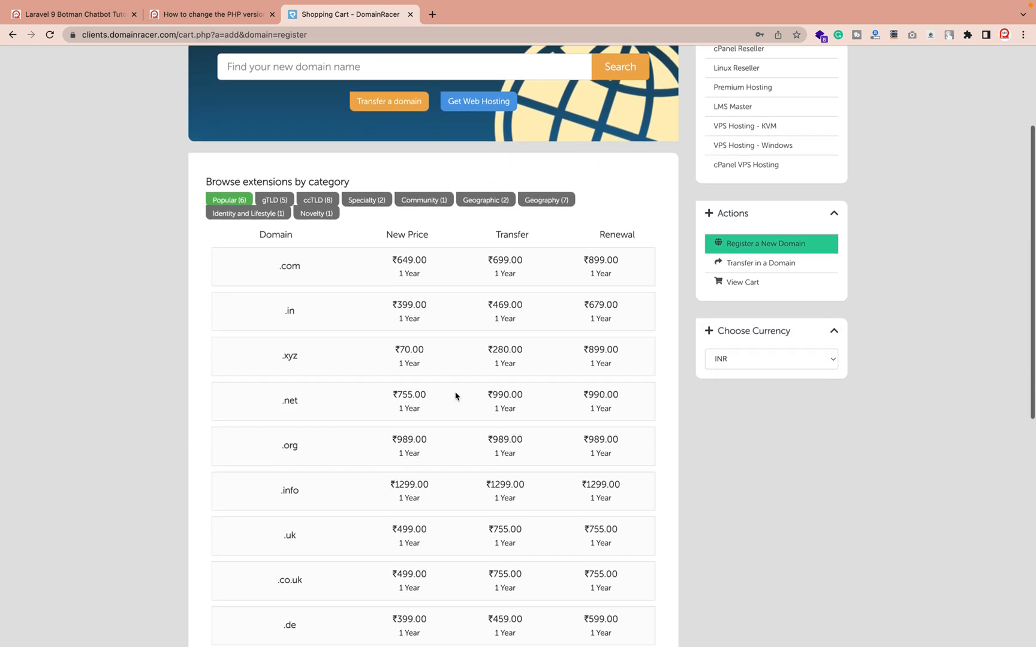
mouse_move(328, 263)
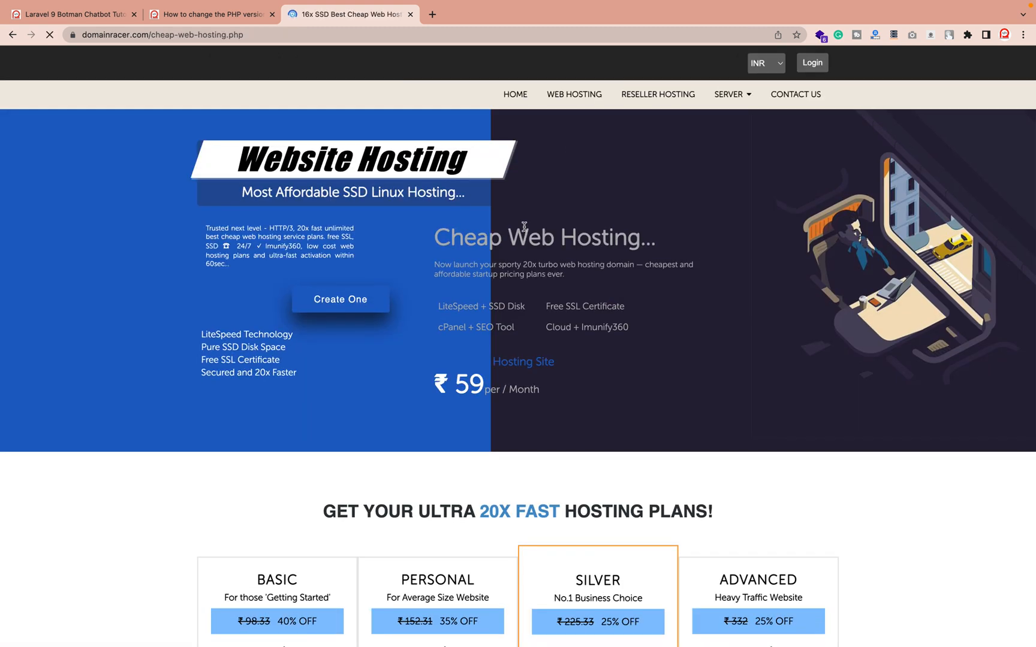
Scroll the Web Hosting page down to the Basic, Personal, Silver and Advanced plan cards
scroll("down", 3)
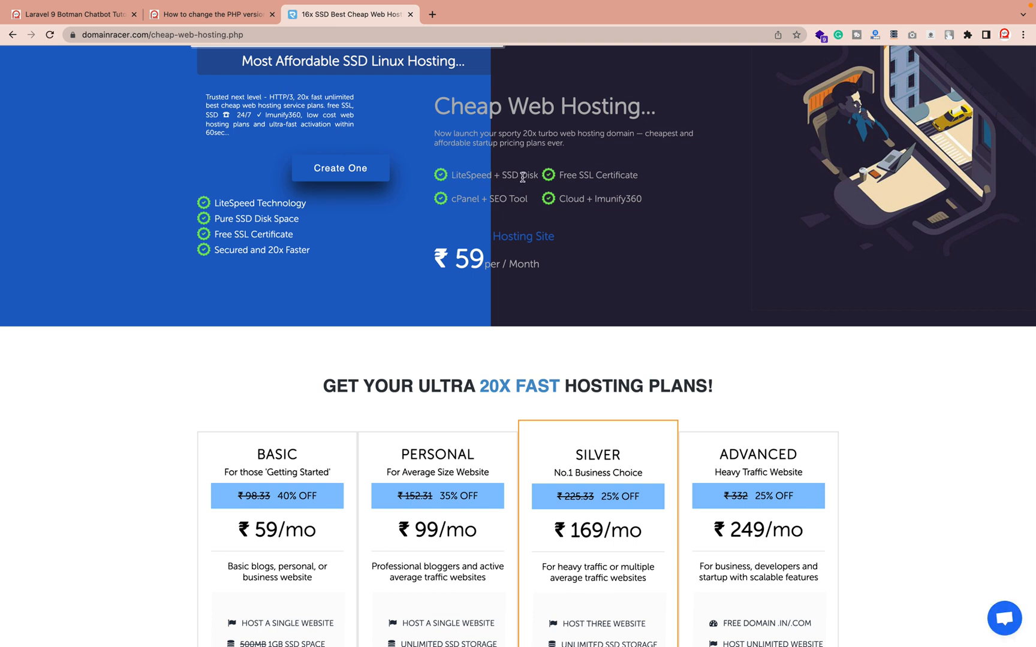
mouse_move(562, 185)
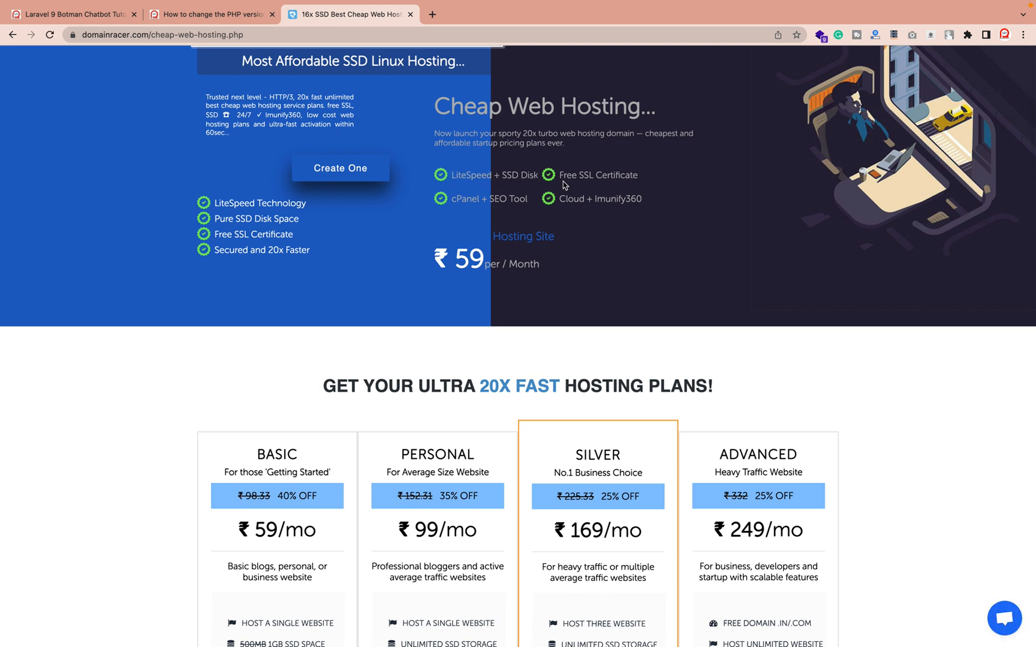
scroll("down", 3)
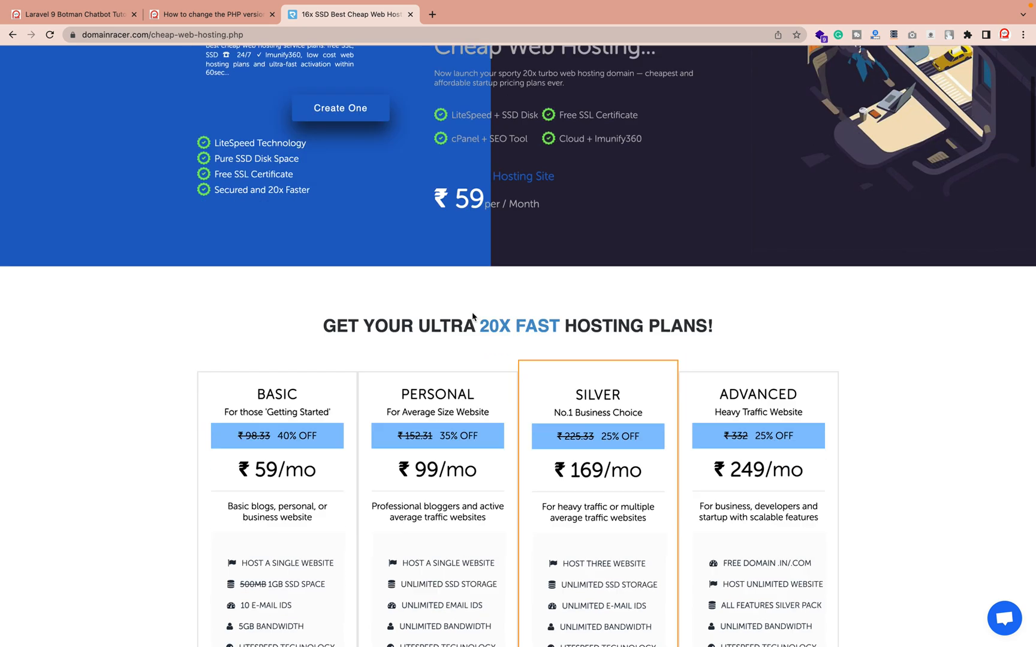
scroll("down", 3)
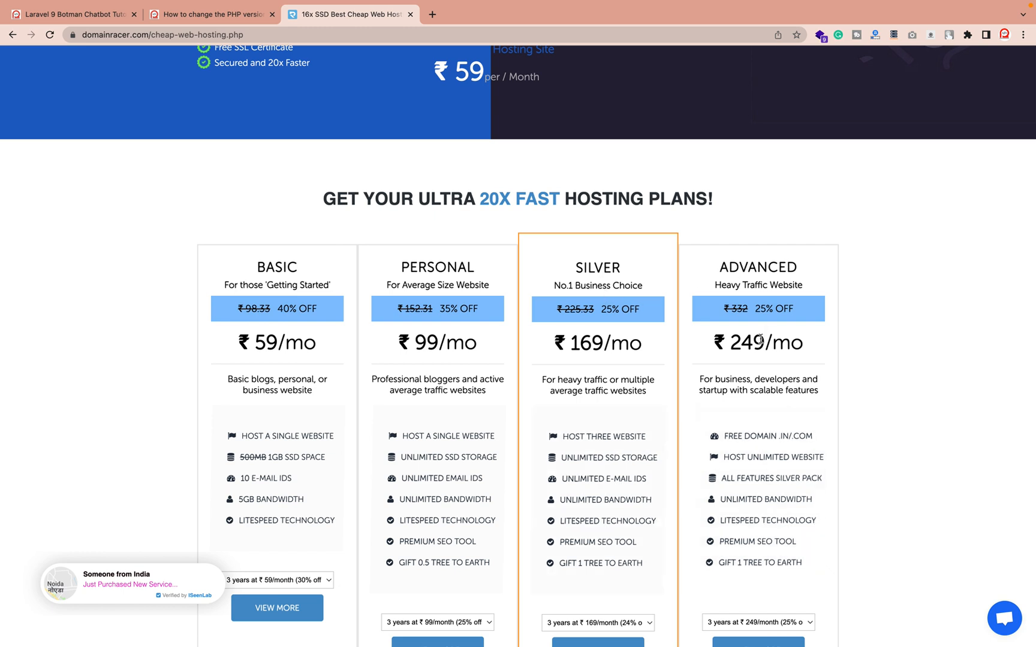
mouse_move(756, 368)
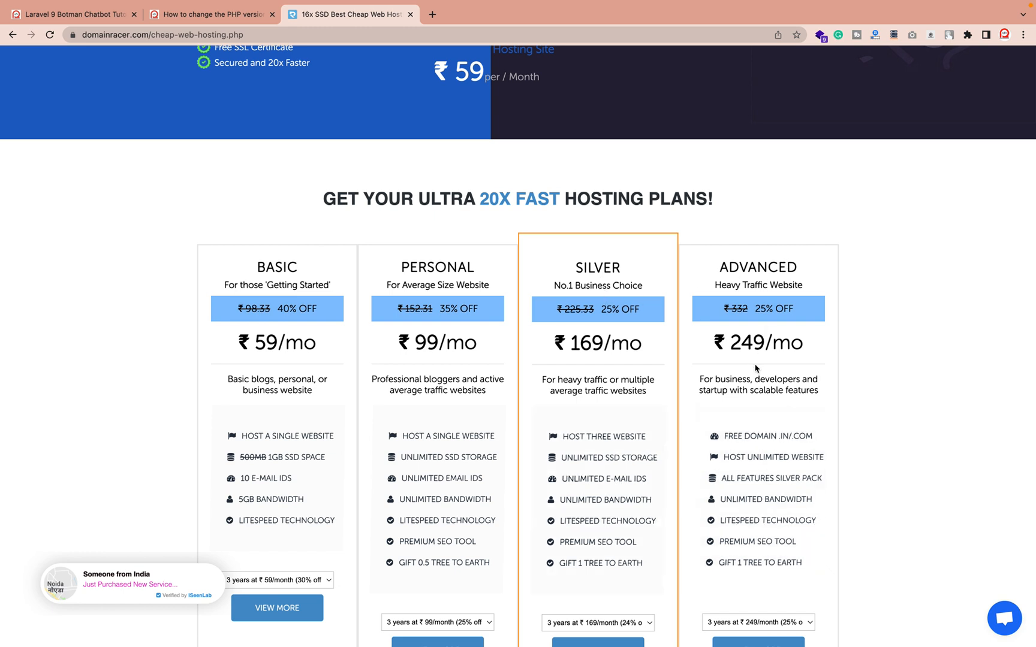
scroll("down", 3)
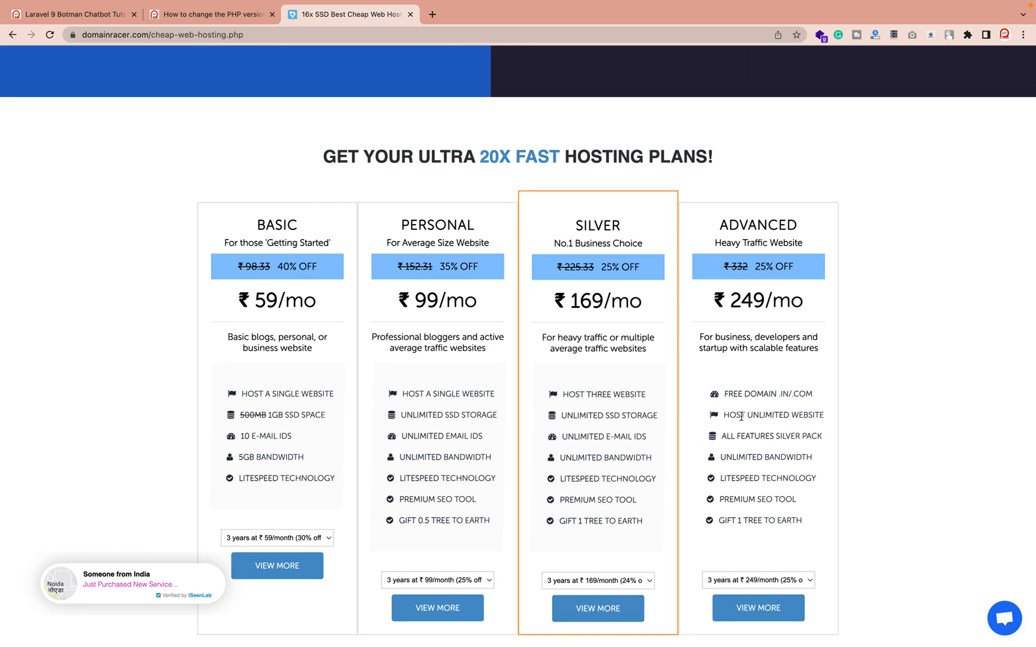
scroll("down", 3)
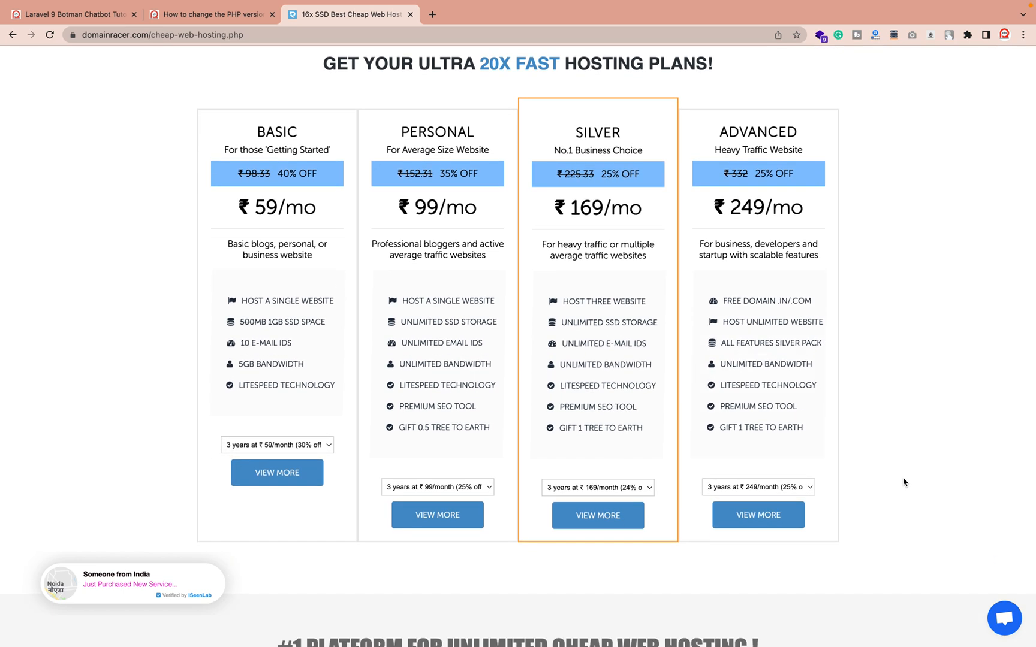
mouse_move(1006, 617)
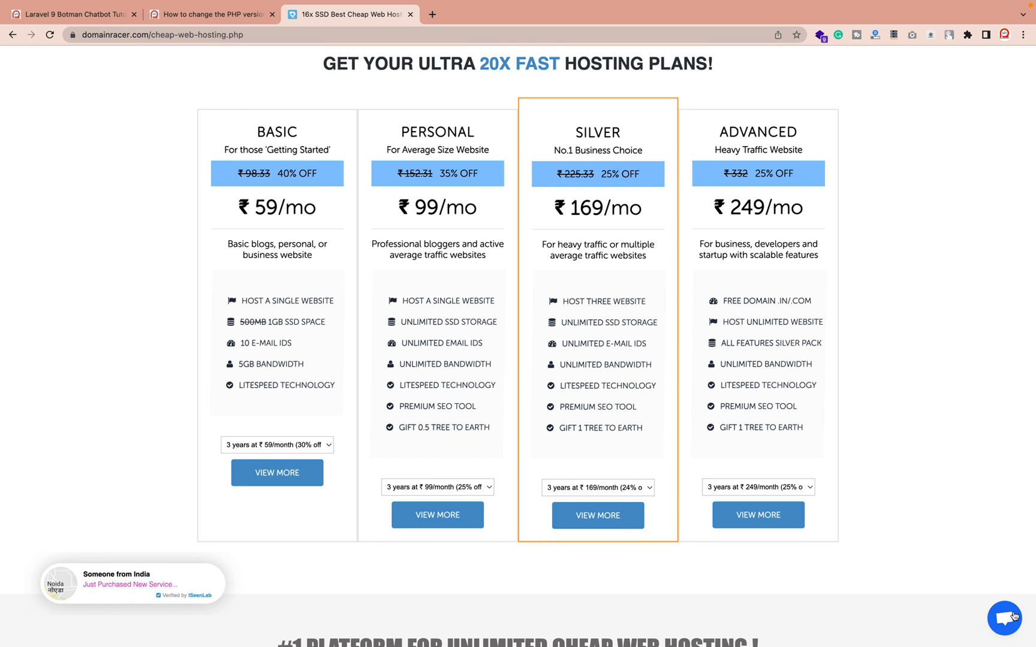
mouse_move(986, 513)
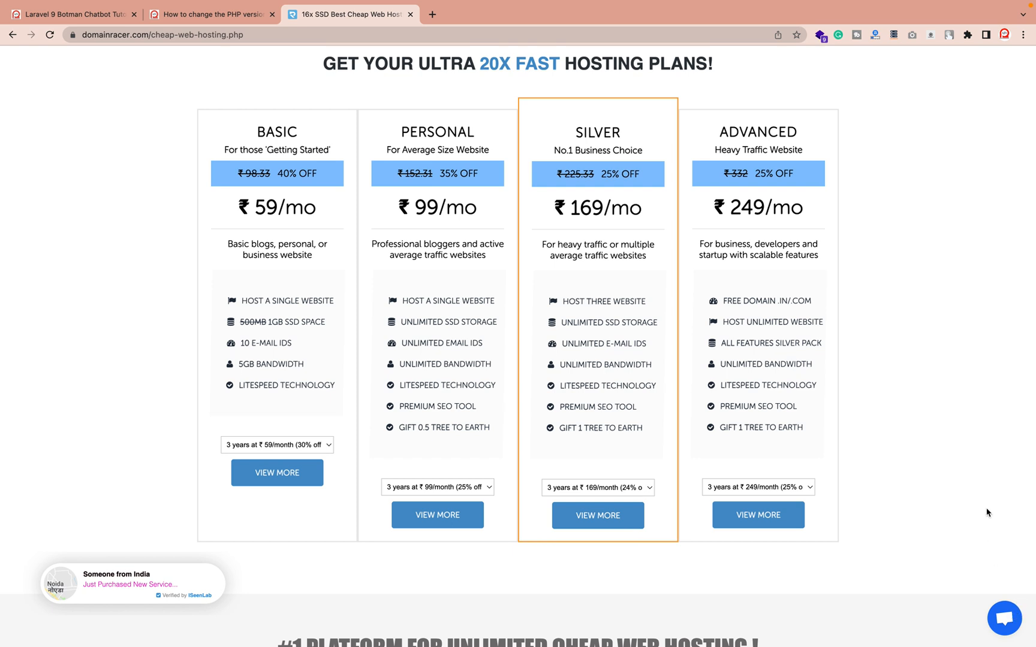
mouse_move(973, 476)
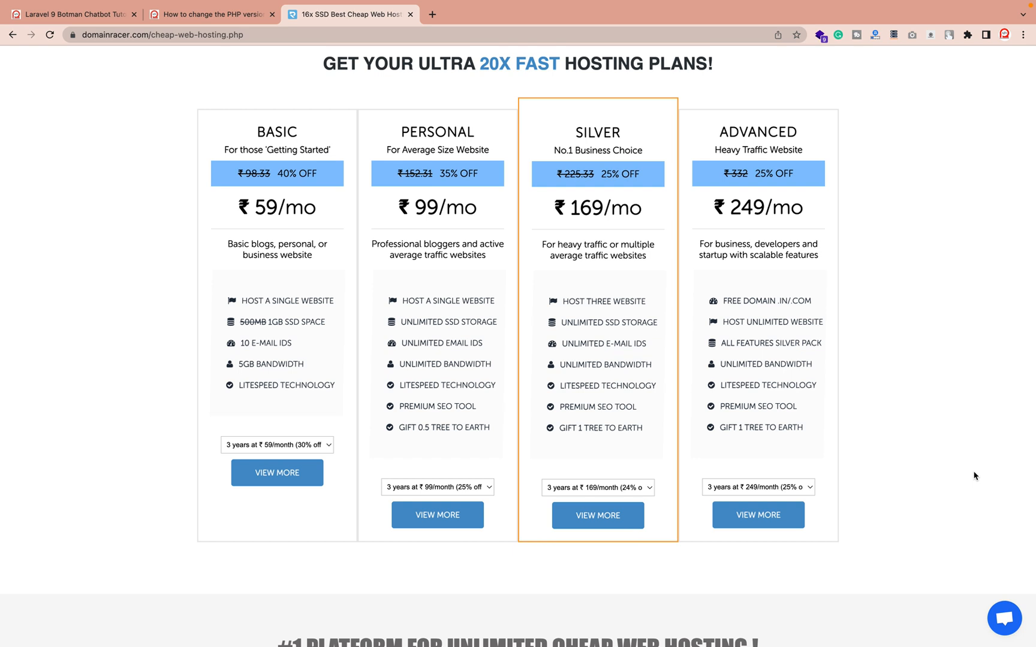
mouse_move(930, 274)
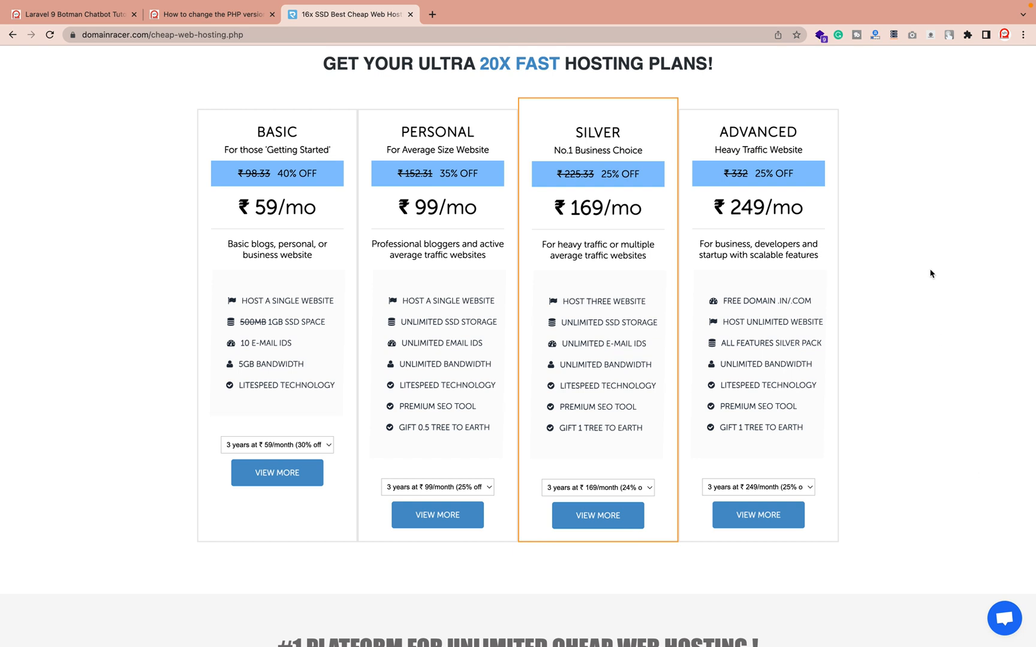